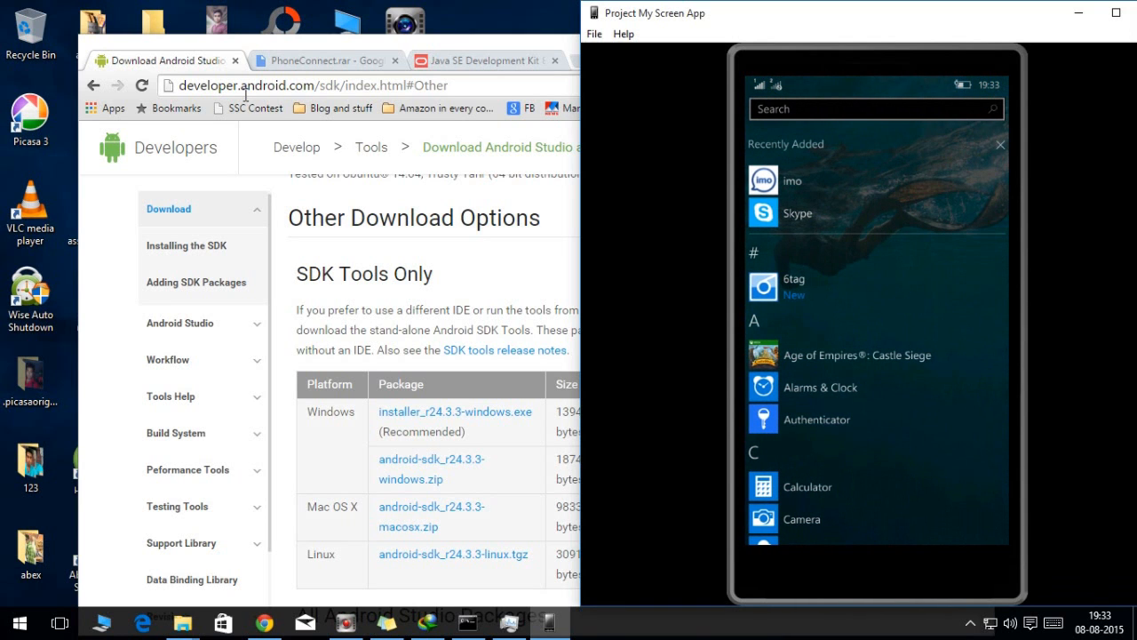
mouse_move(797, 151)
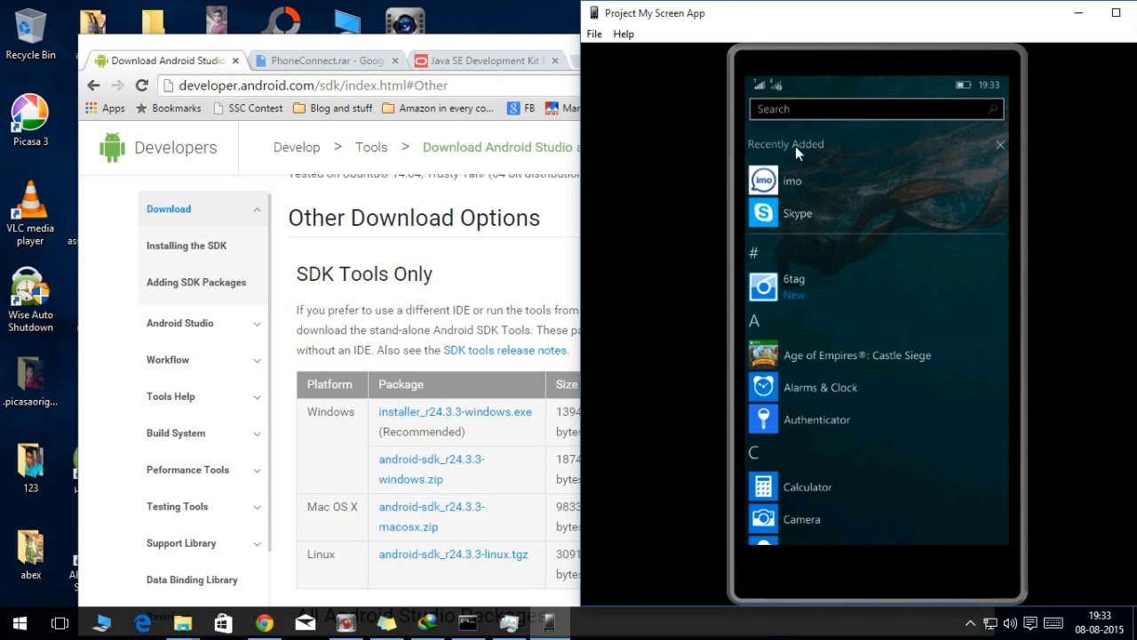
mouse_move(803, 186)
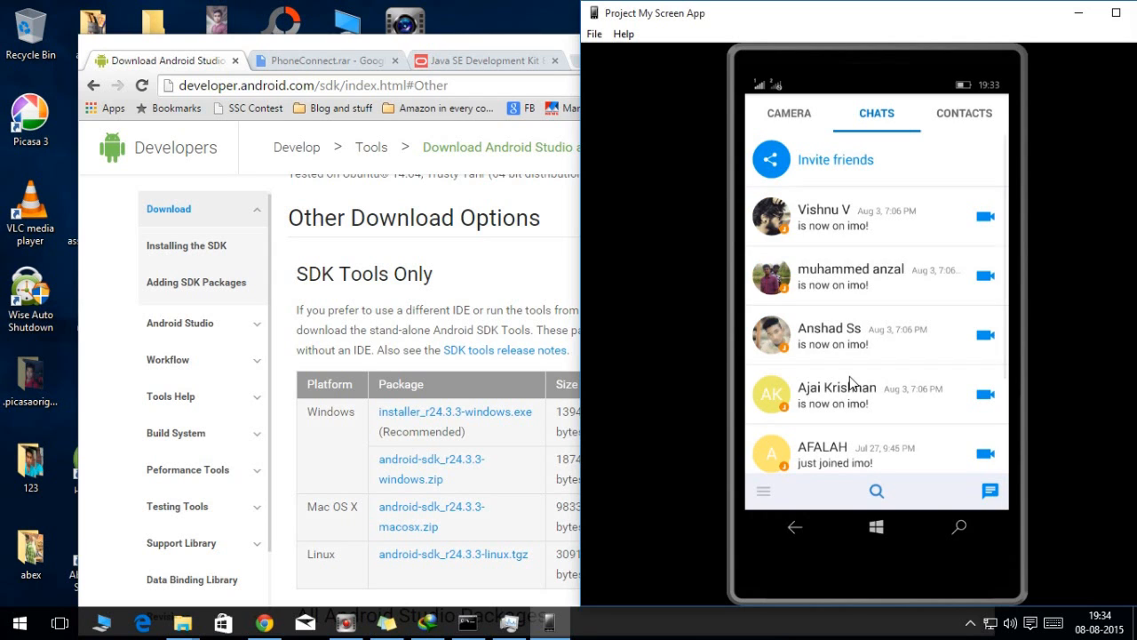
Browse imo's Chats tab, then switch to and scroll the Contacts list on the mirrored phone.
scroll("down", 3)
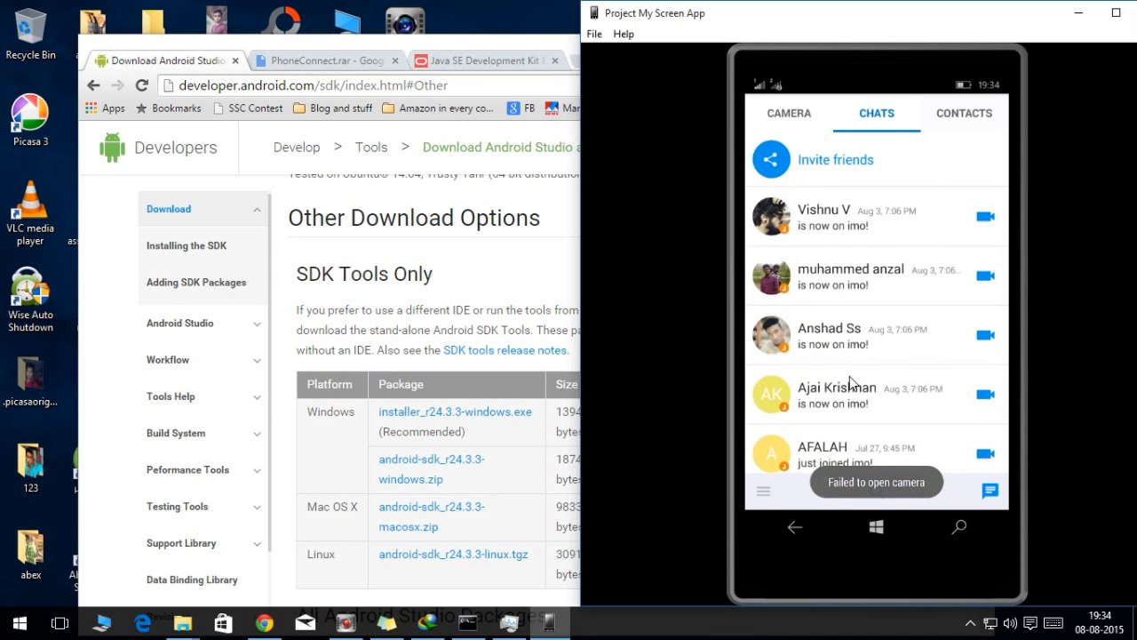
left_click(963, 113)
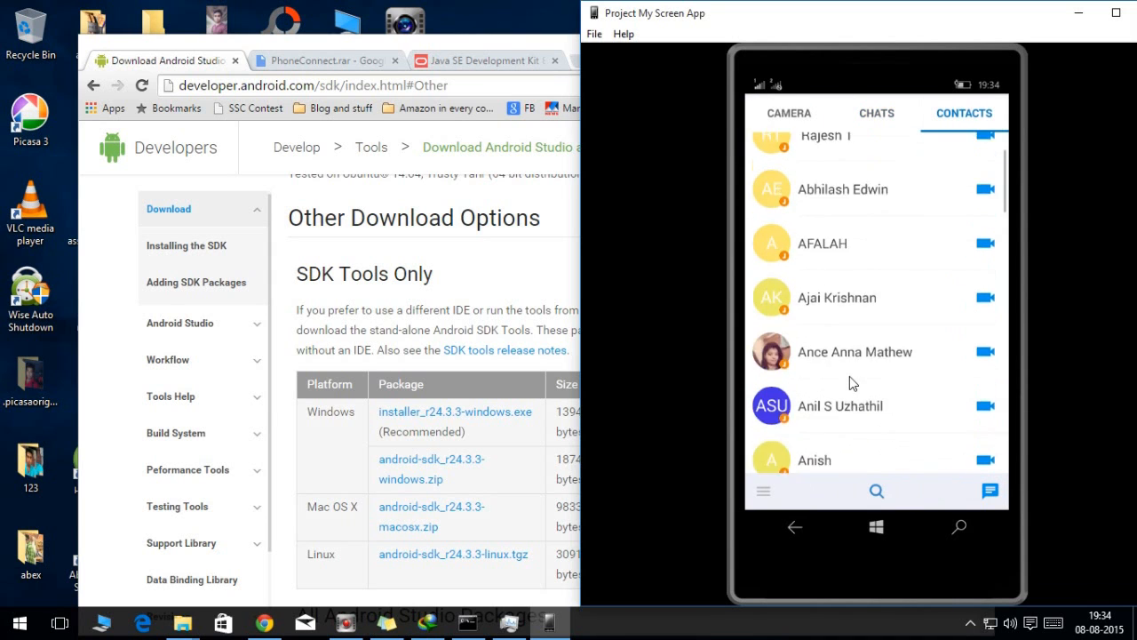
scroll("down", 3)
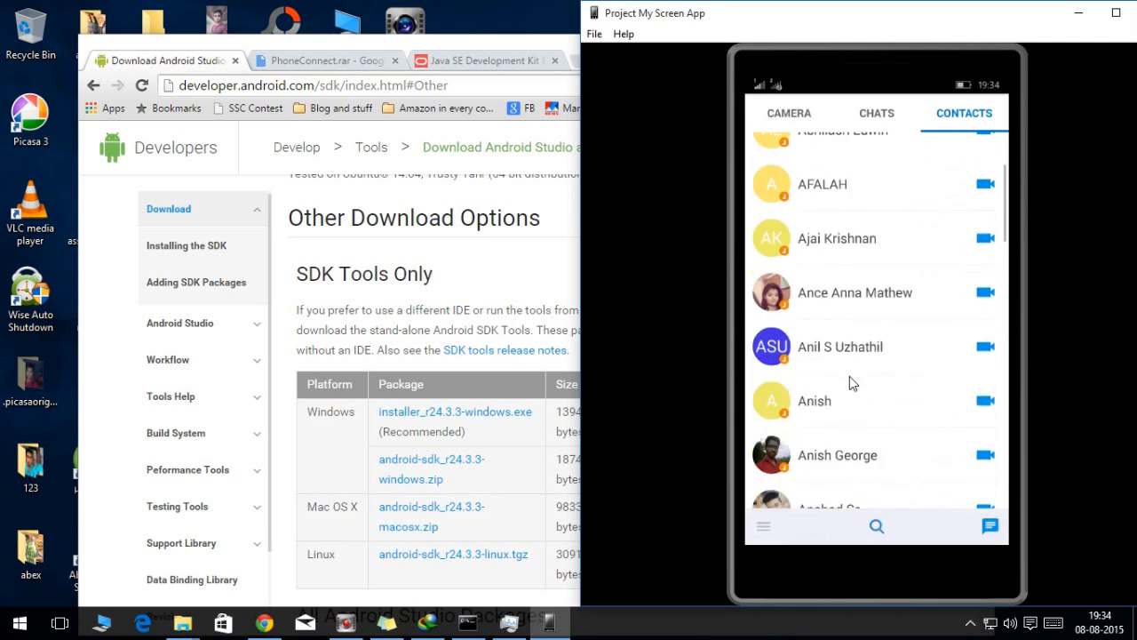
left_click(787, 113)
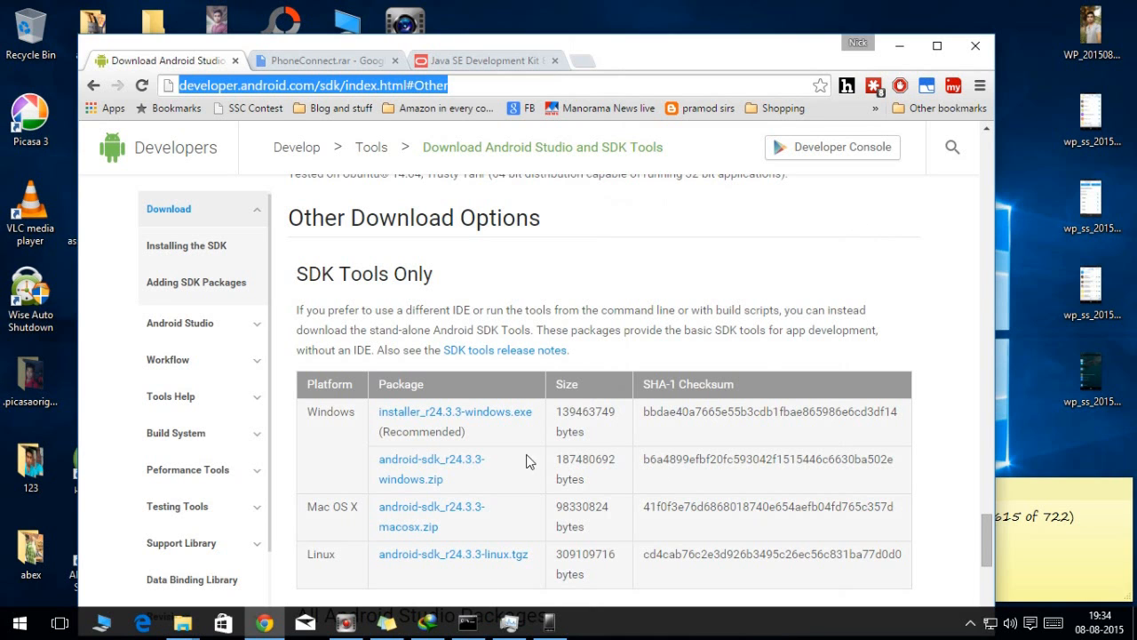
Switch from the SDK Tools page to the PhoneConnect.rar Drive tab and download the archive.
scroll("up", 3)
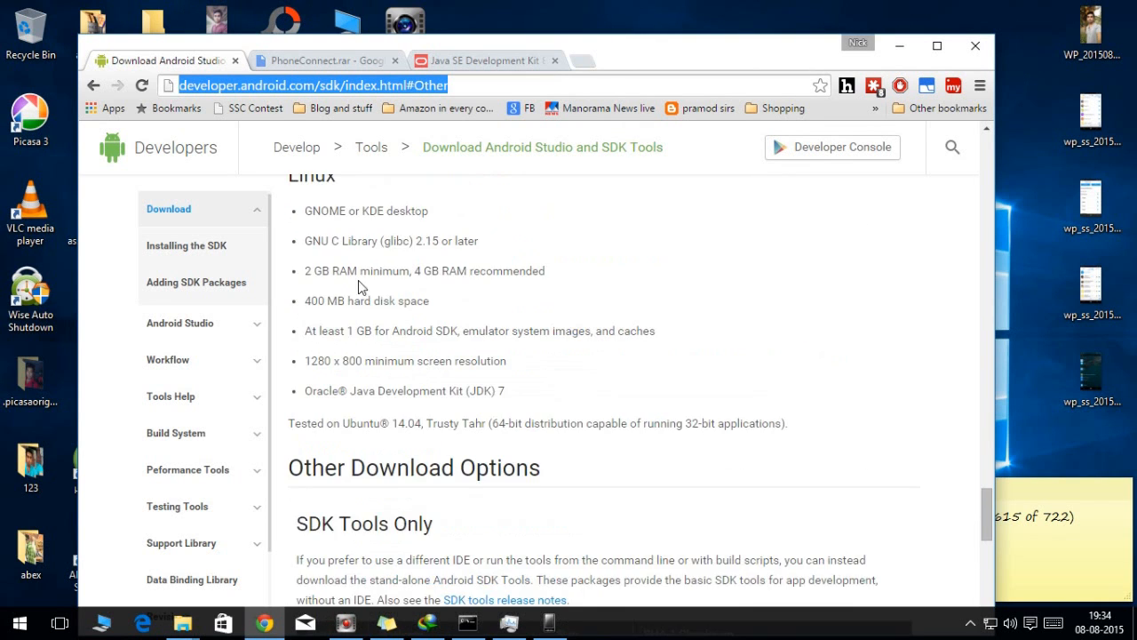
scroll("down", 3)
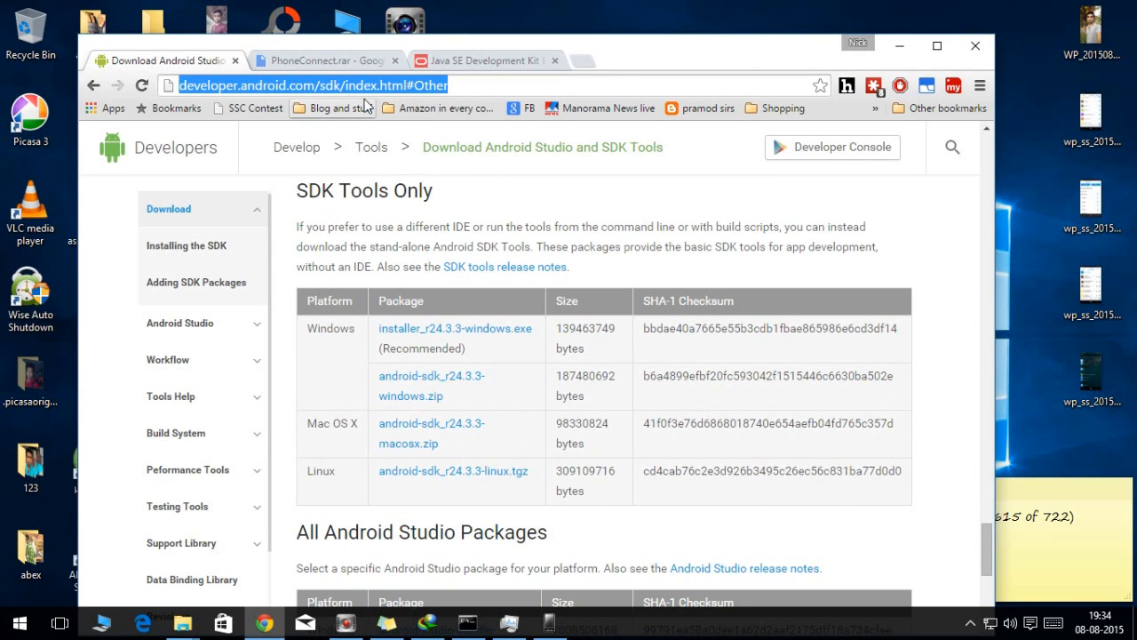
left_click(320, 60)
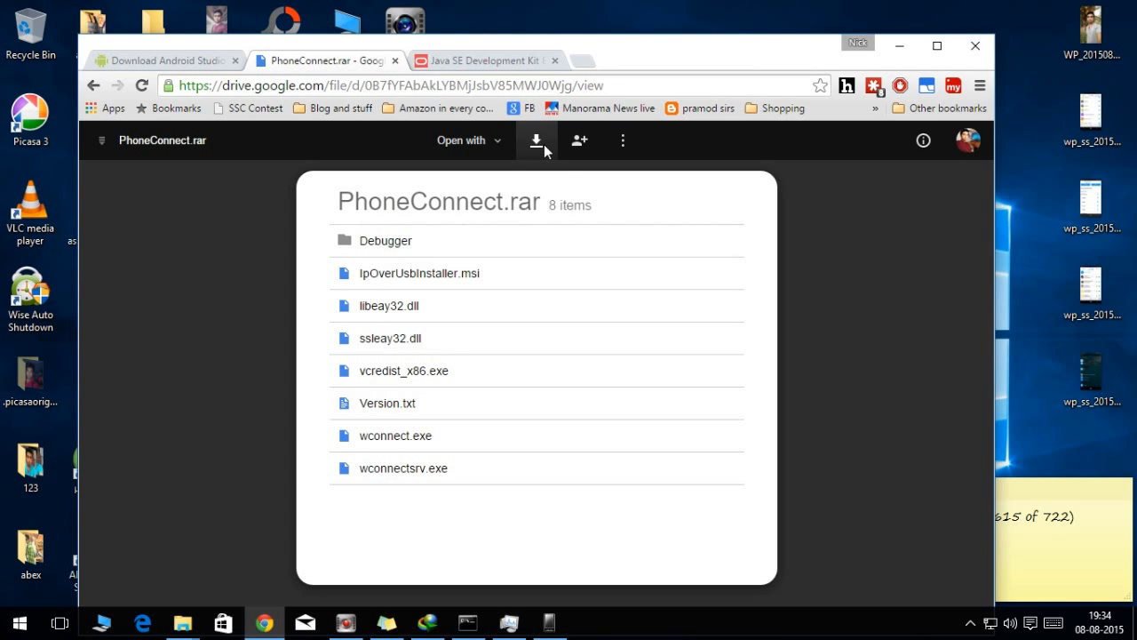
left_click(484, 61)
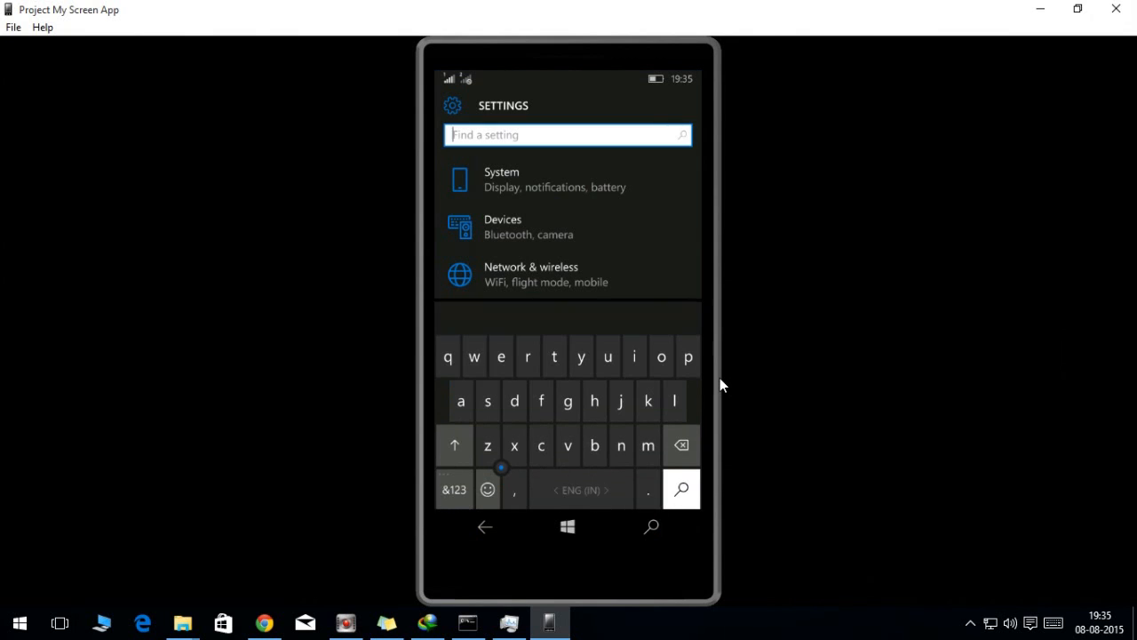
Search 'dev', enable Developer mode and Device discovery, and request a pairing code.
type("dev")
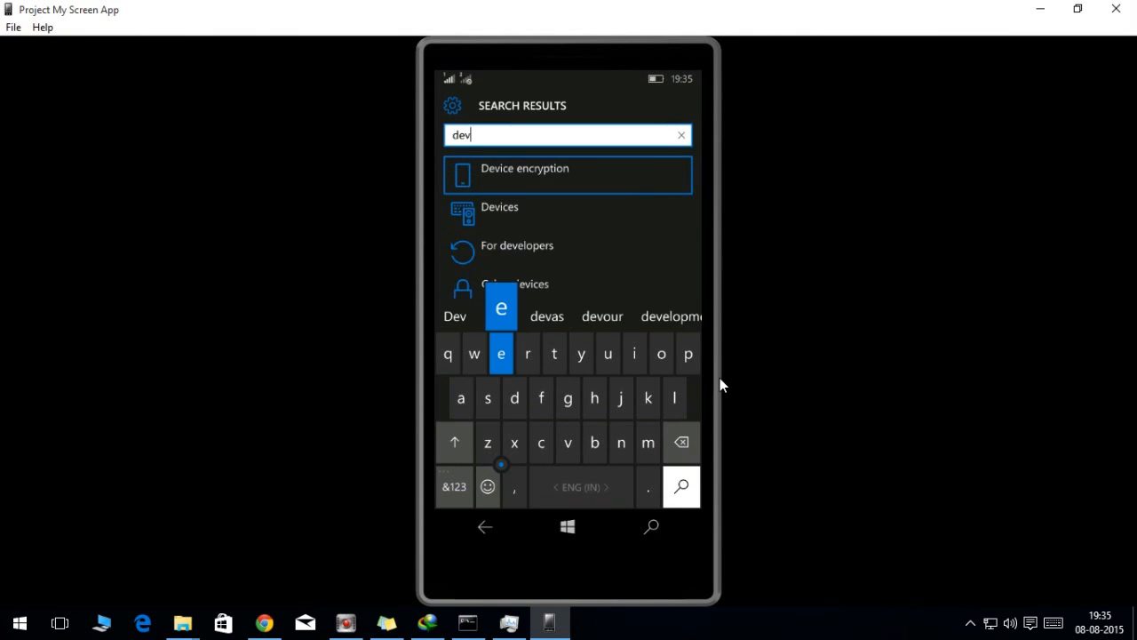
left_click(517, 245)
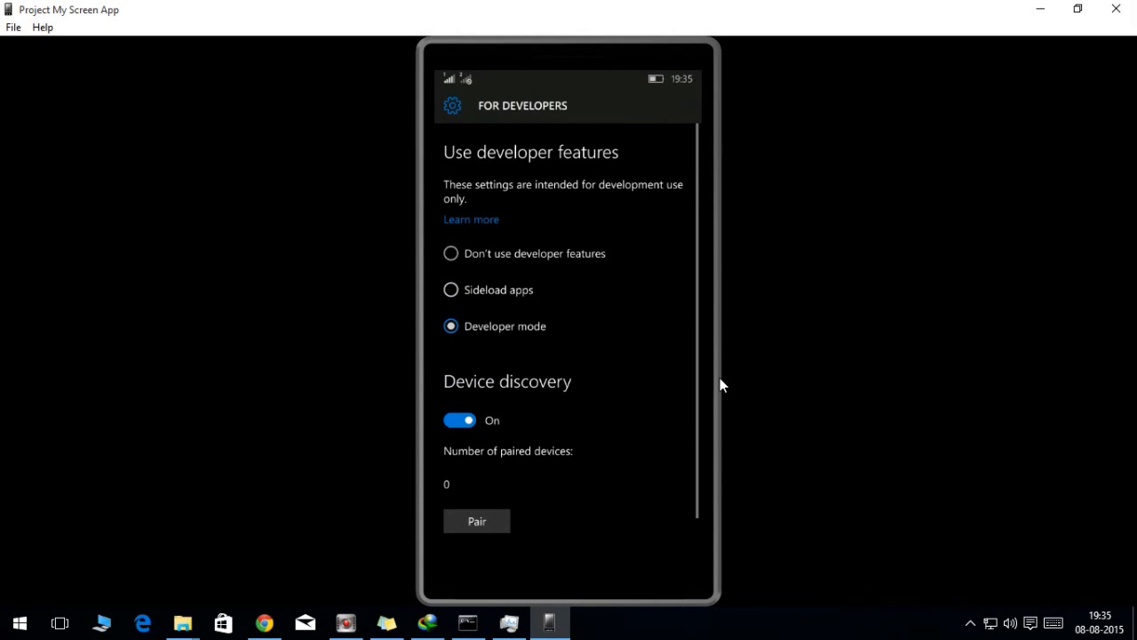
left_click(450, 253)
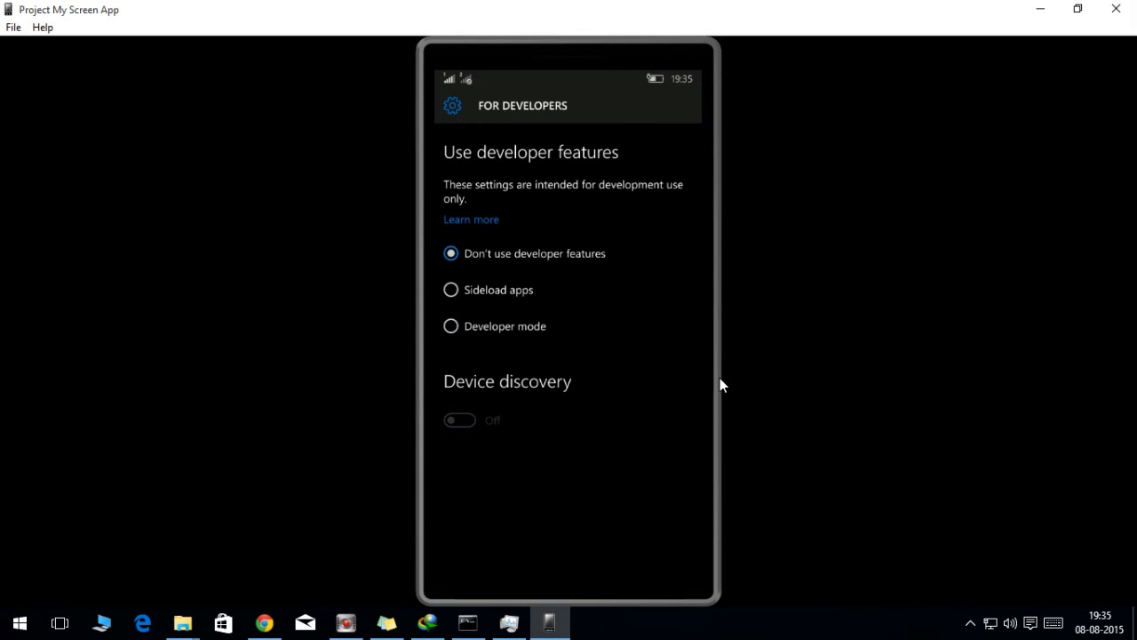
left_click(450, 325)
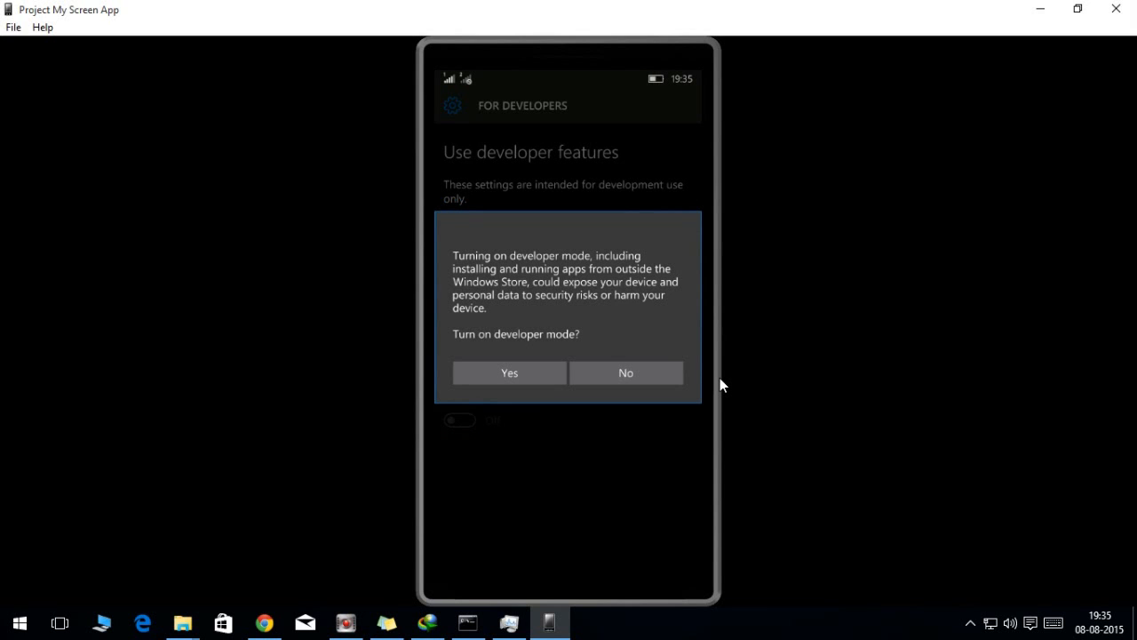
left_click(509, 372)
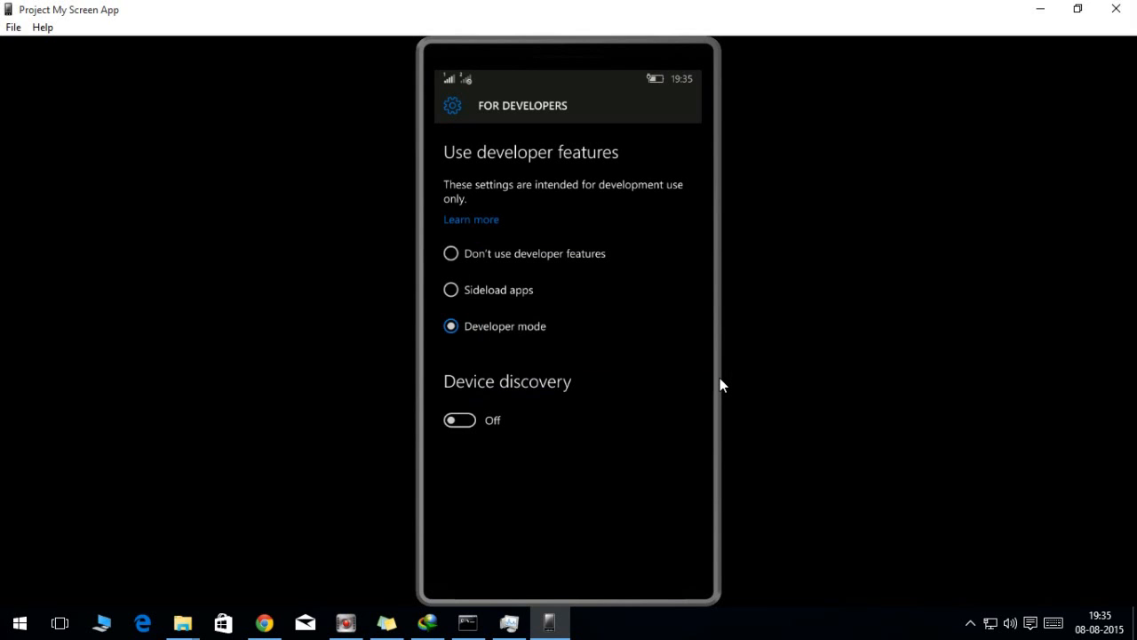
mouse_move(518, 441)
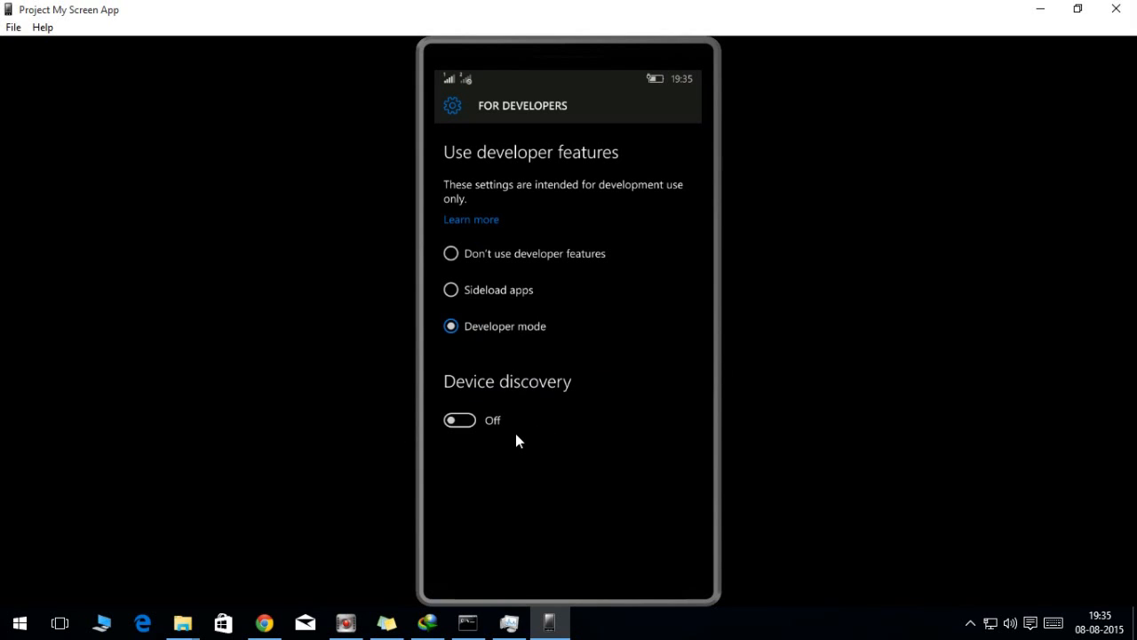
left_click(460, 419)
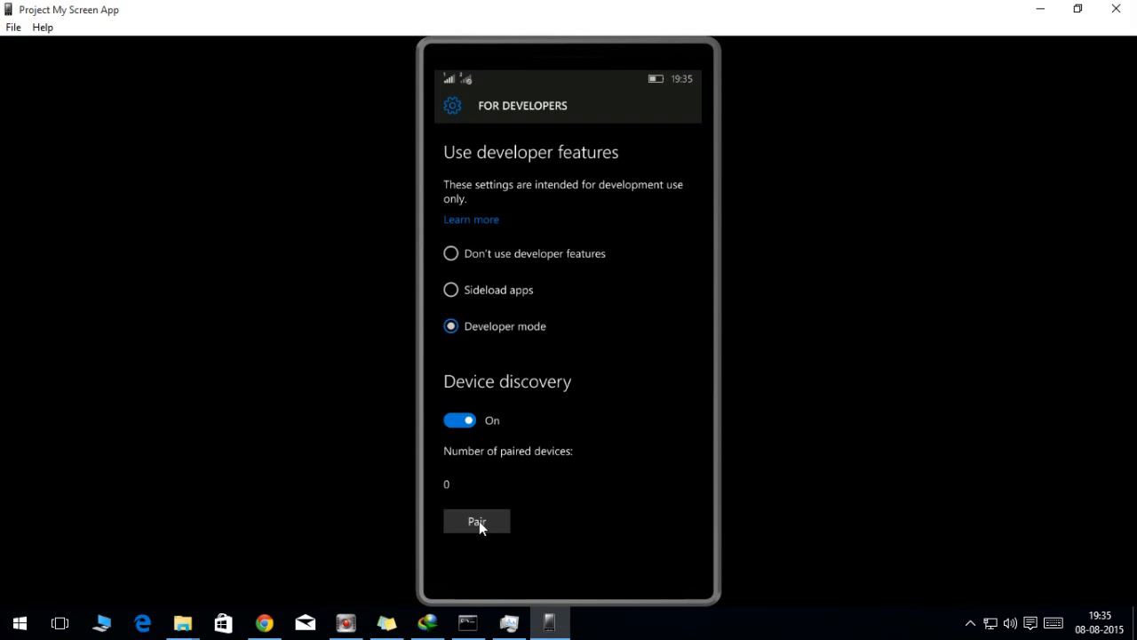
left_click(477, 521)
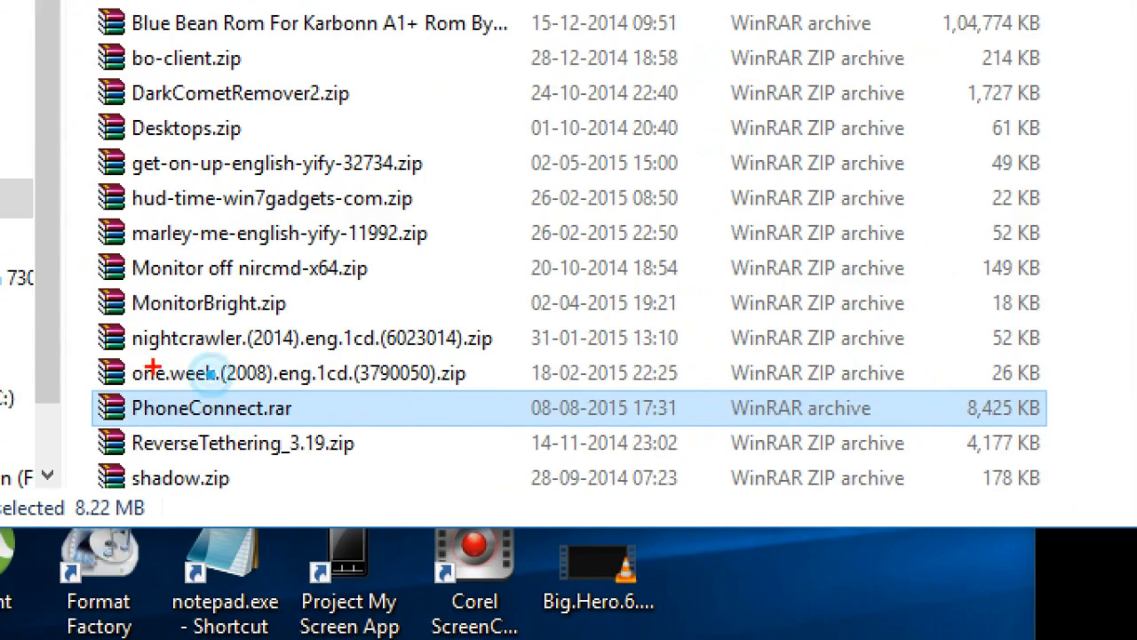
Open PhoneConnect.rar from Downloads and browse the extracted PhoneConnect folder's files.
double_click(211, 408)
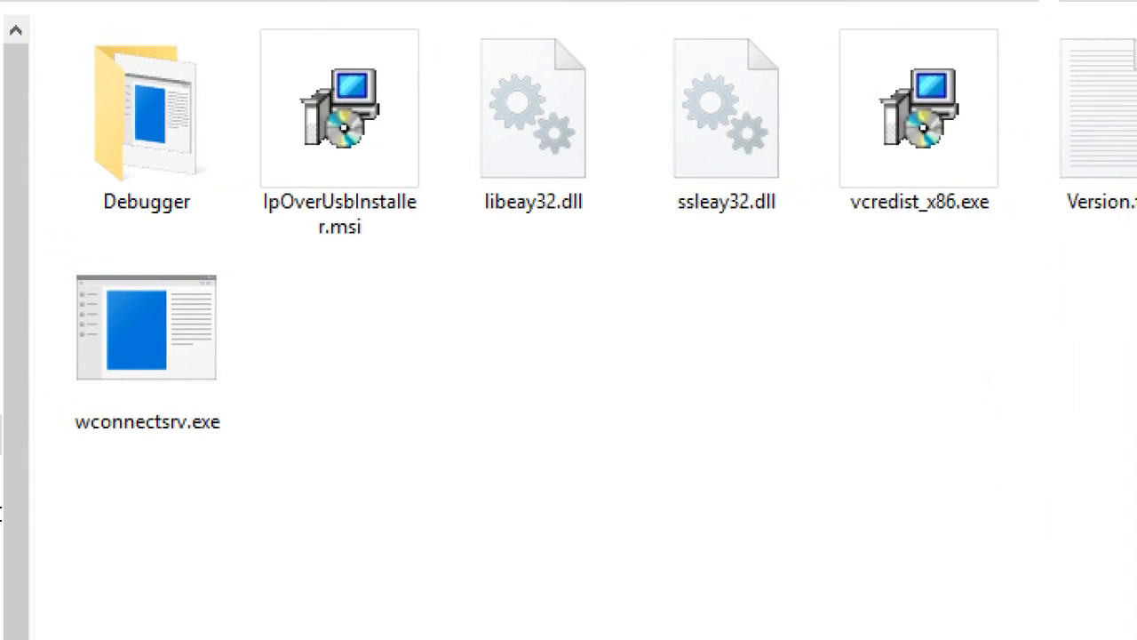
scroll("right", 3)
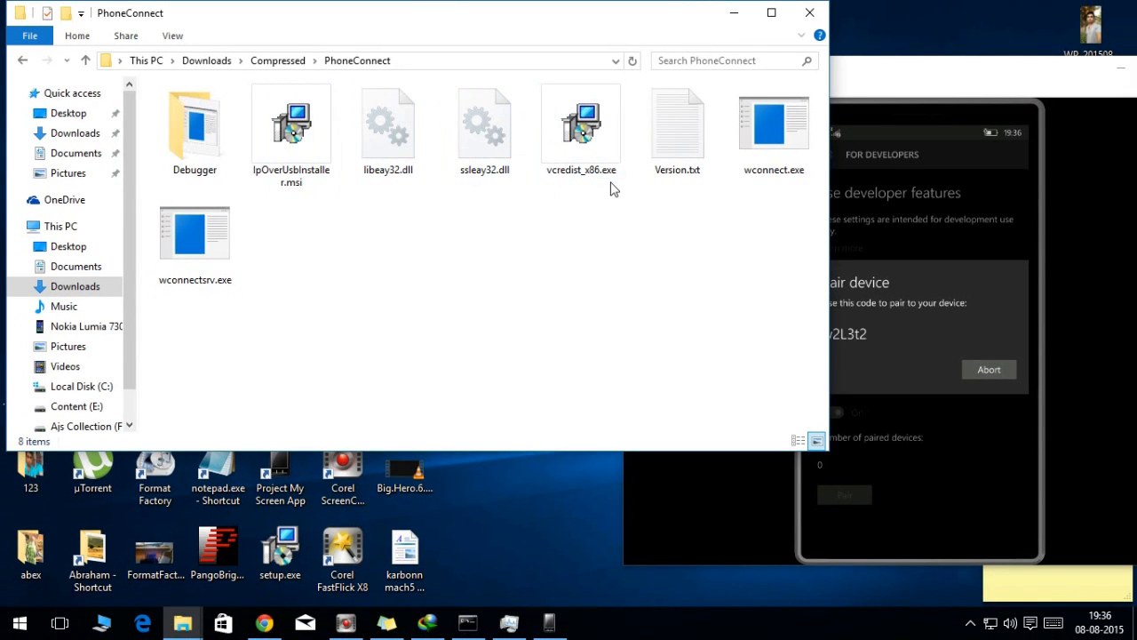
left_click(773, 125)
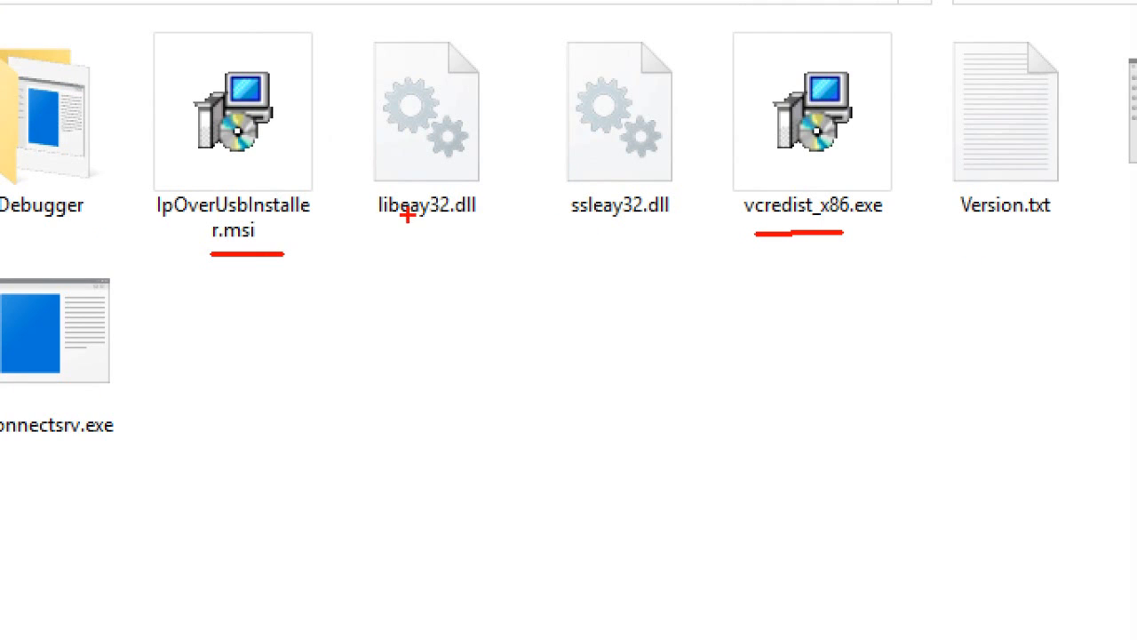
mouse_move(592, 176)
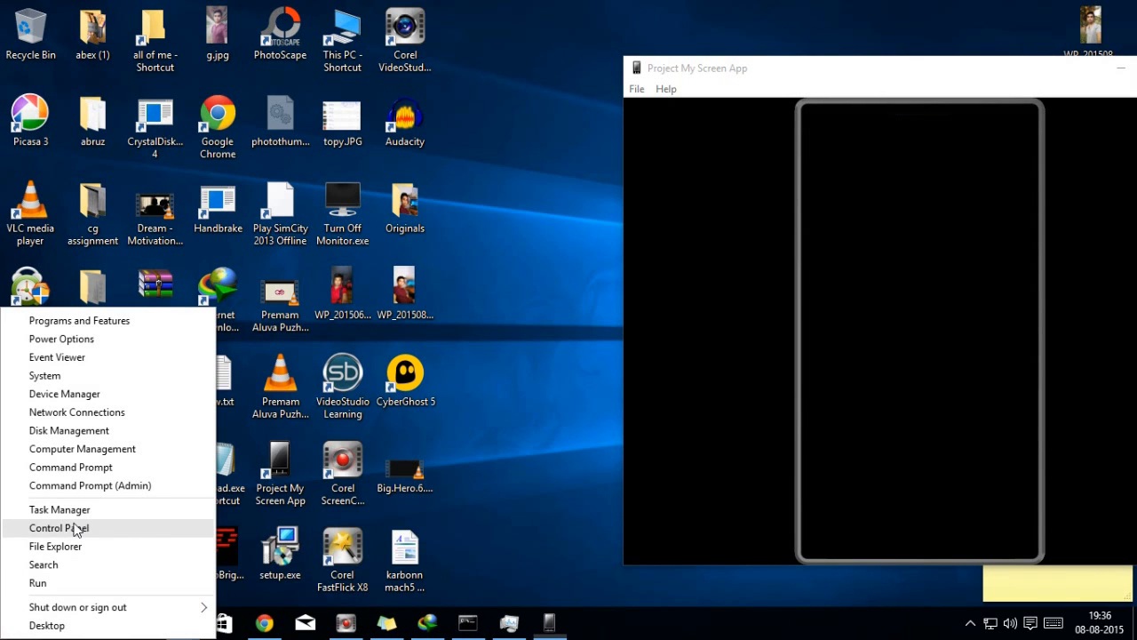
mouse_move(97, 467)
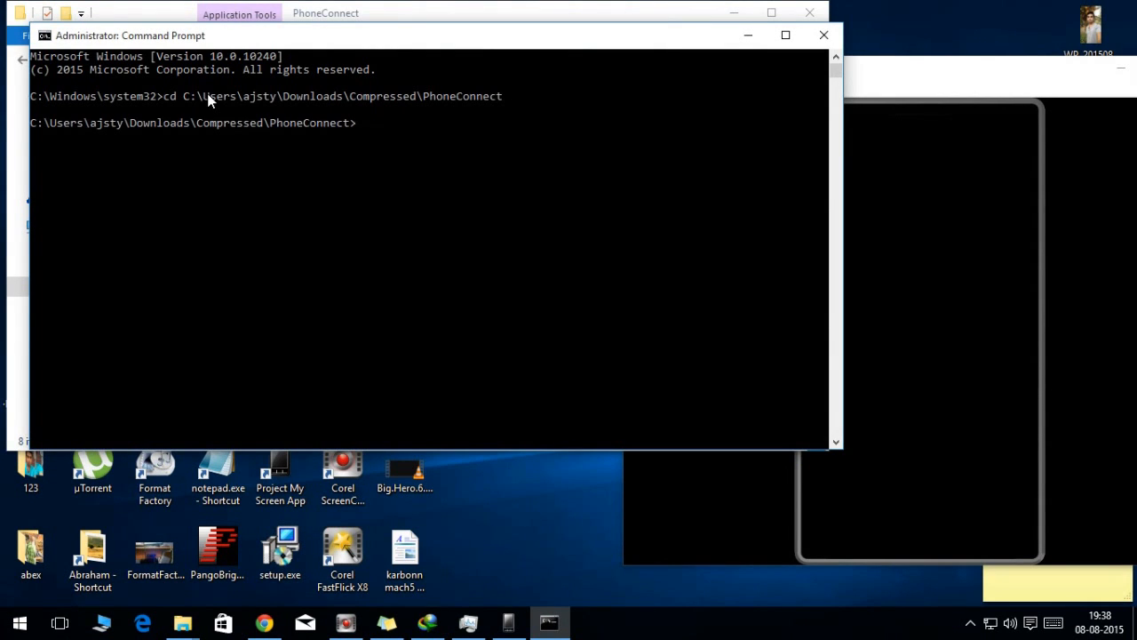
mouse_move(380, 45)
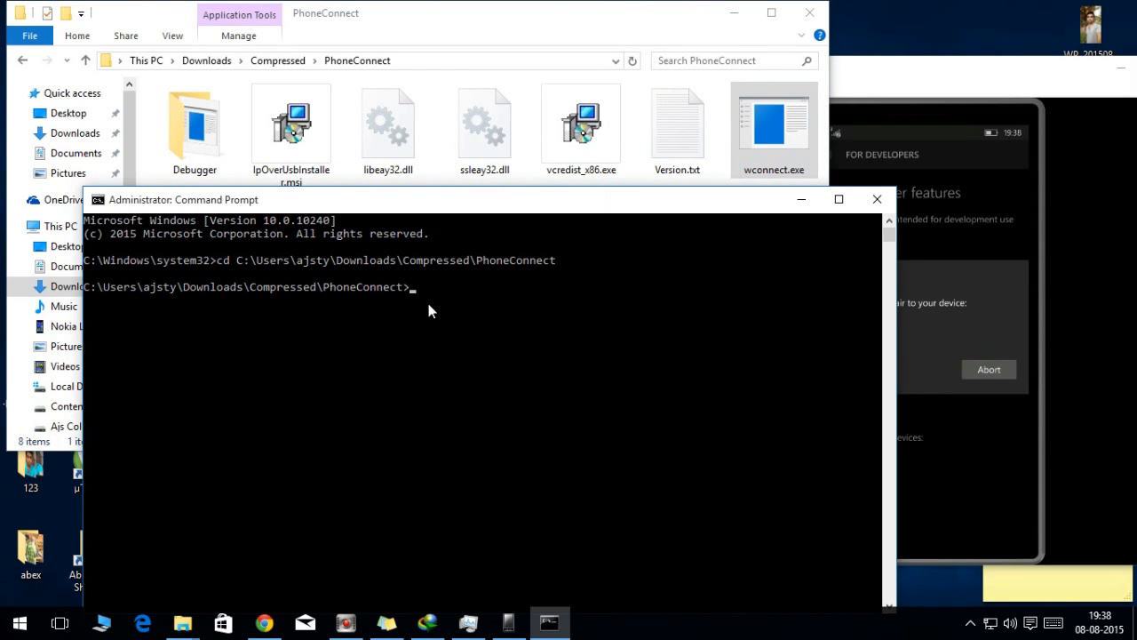
Run wconnect.exe usb and enter the phone's pairing code.
type("wco")
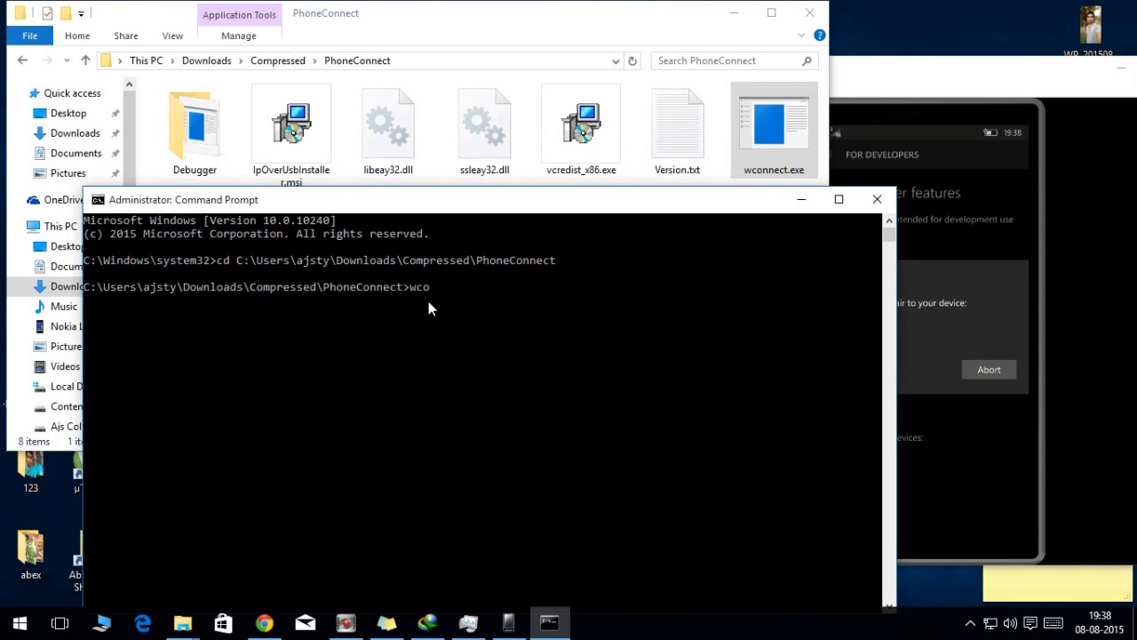
type("nnect")
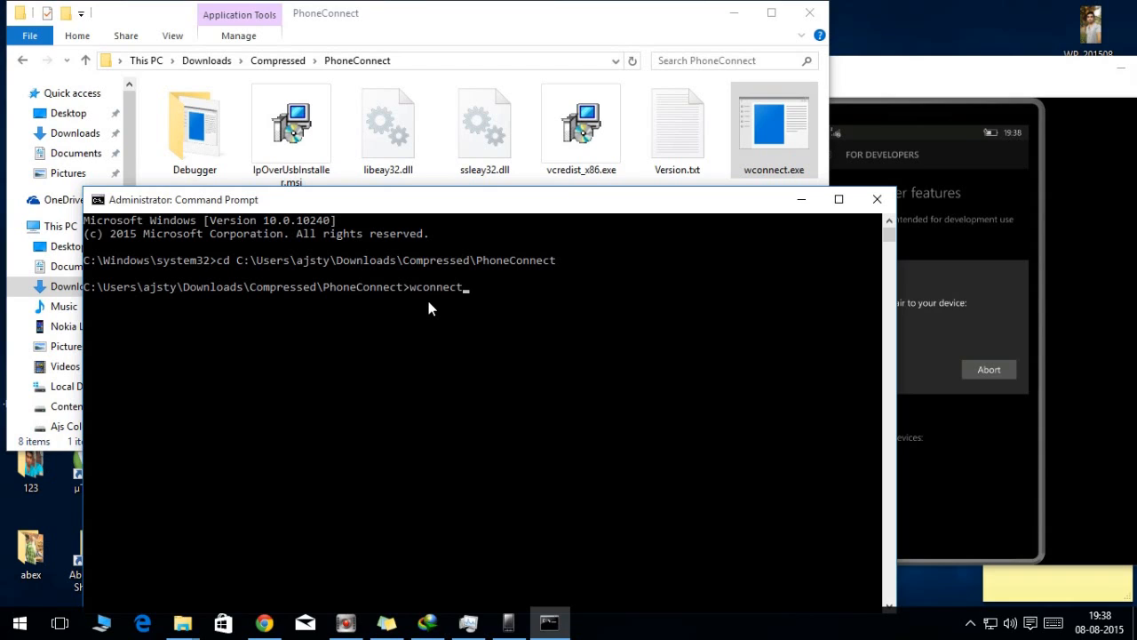
type(".exe usb")
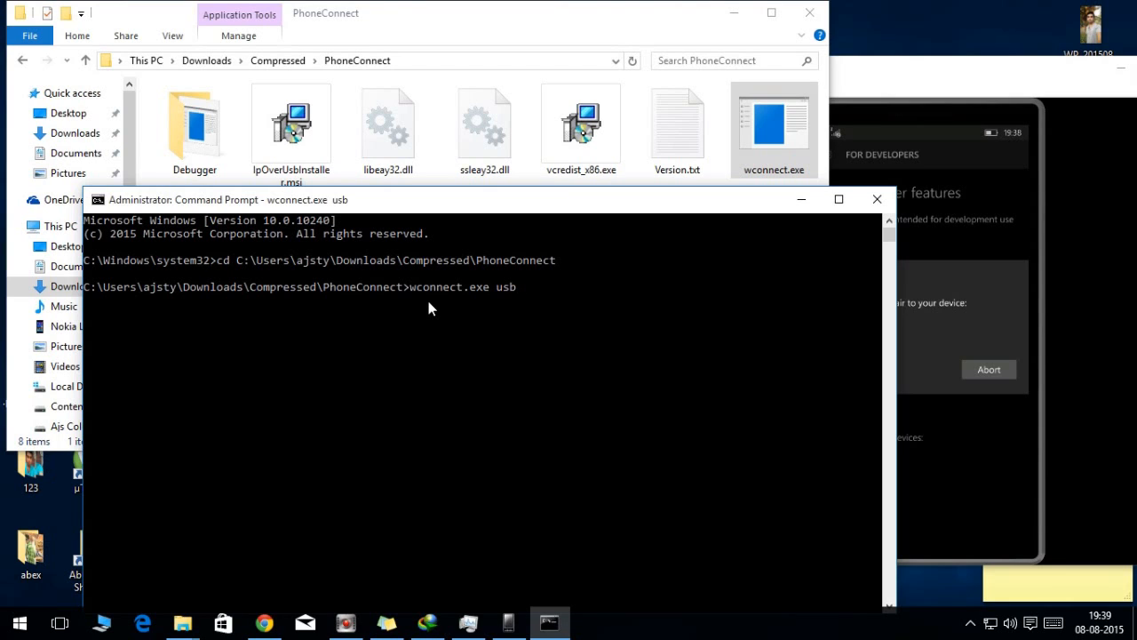
key("enter")
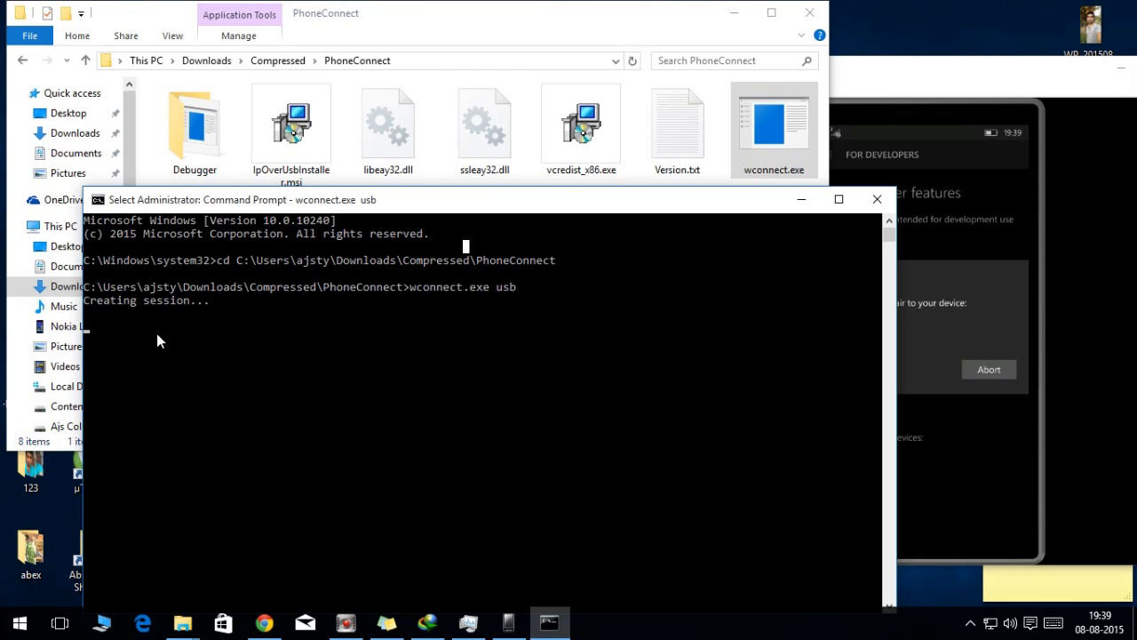
mouse_move(188, 335)
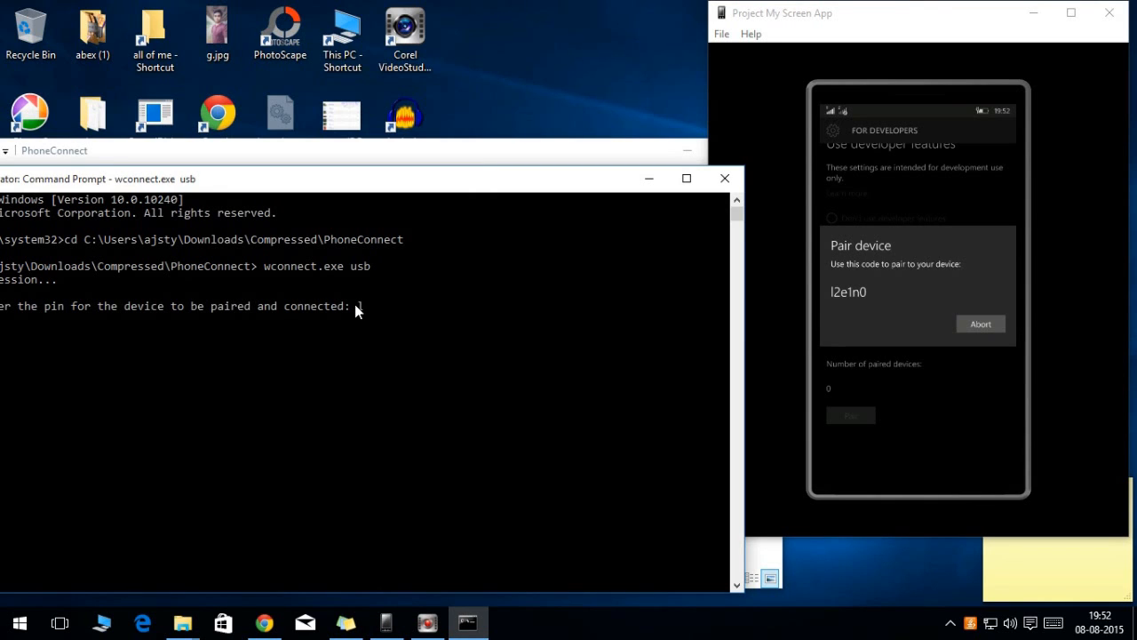
type("l2e")
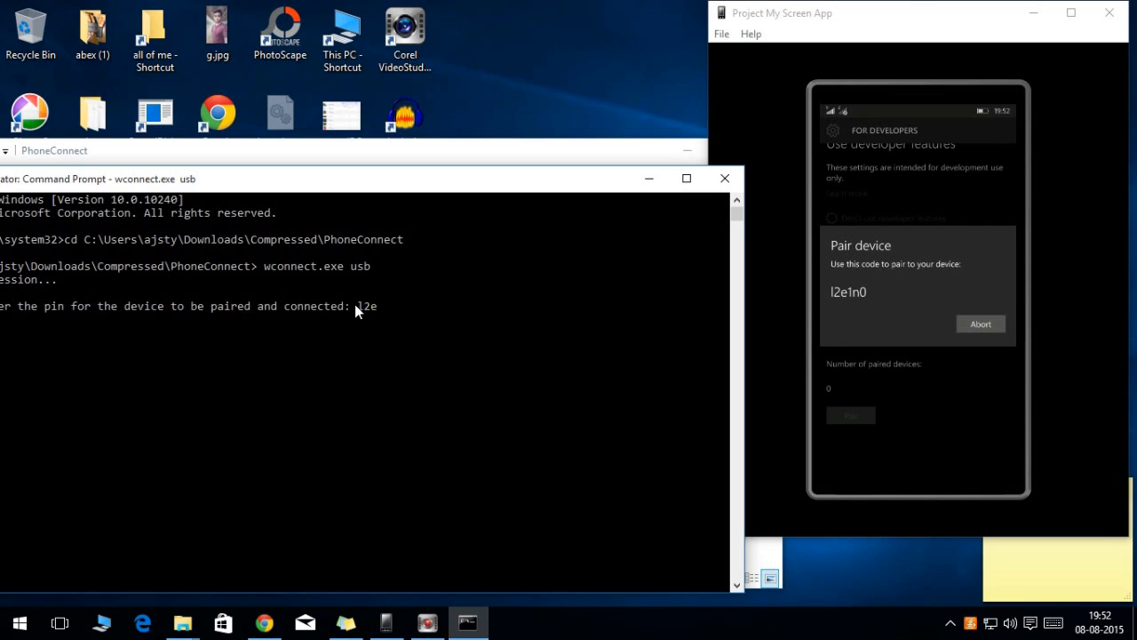
type("1n0")
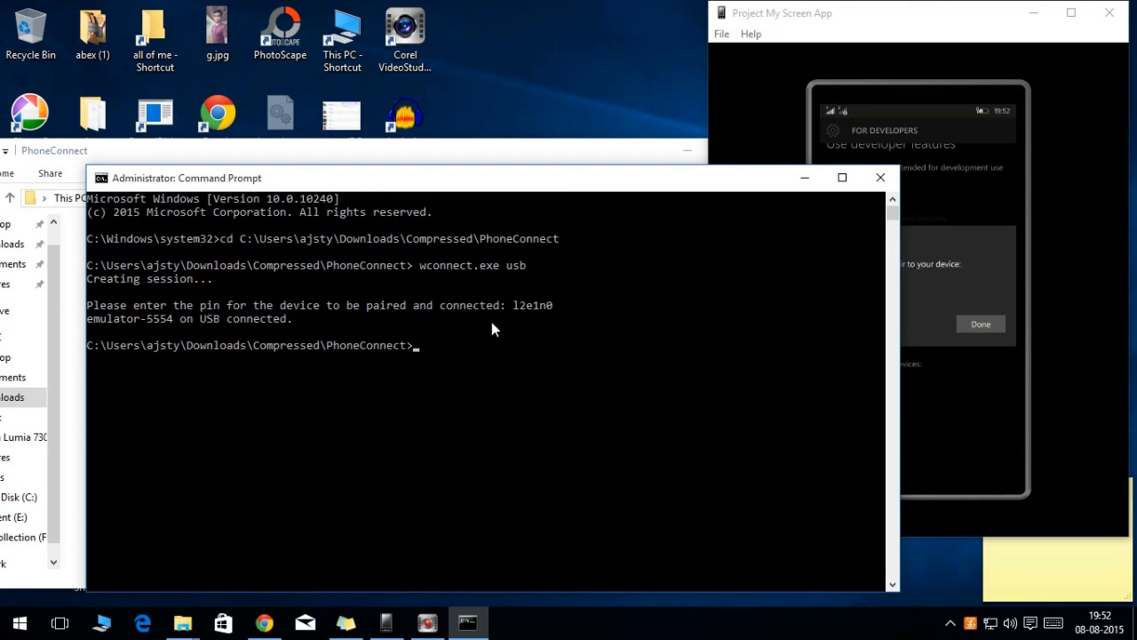
mouse_move(349, 332)
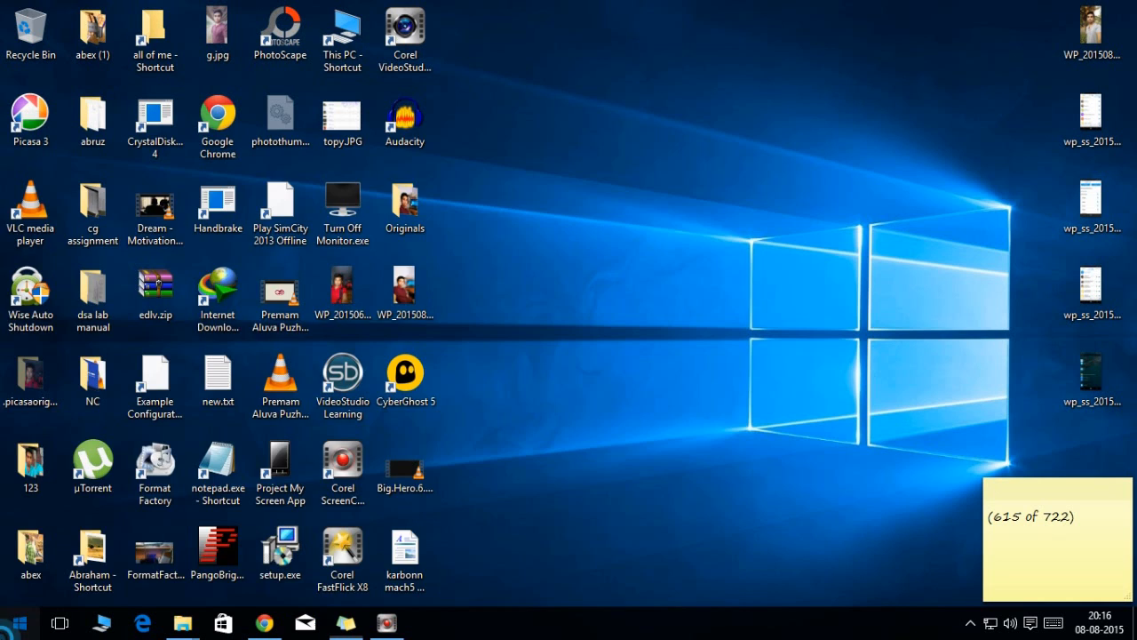
Open Android SDK Manager, confirm Platform-tools is installed, and close it.
left_click(17, 622)
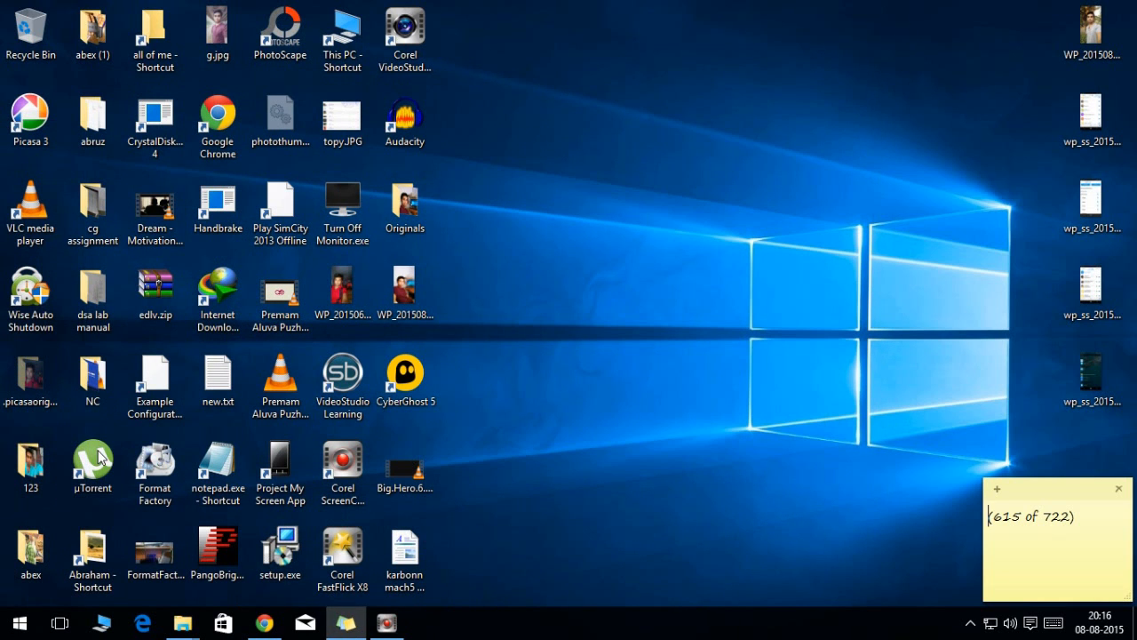
mouse_move(456, 390)
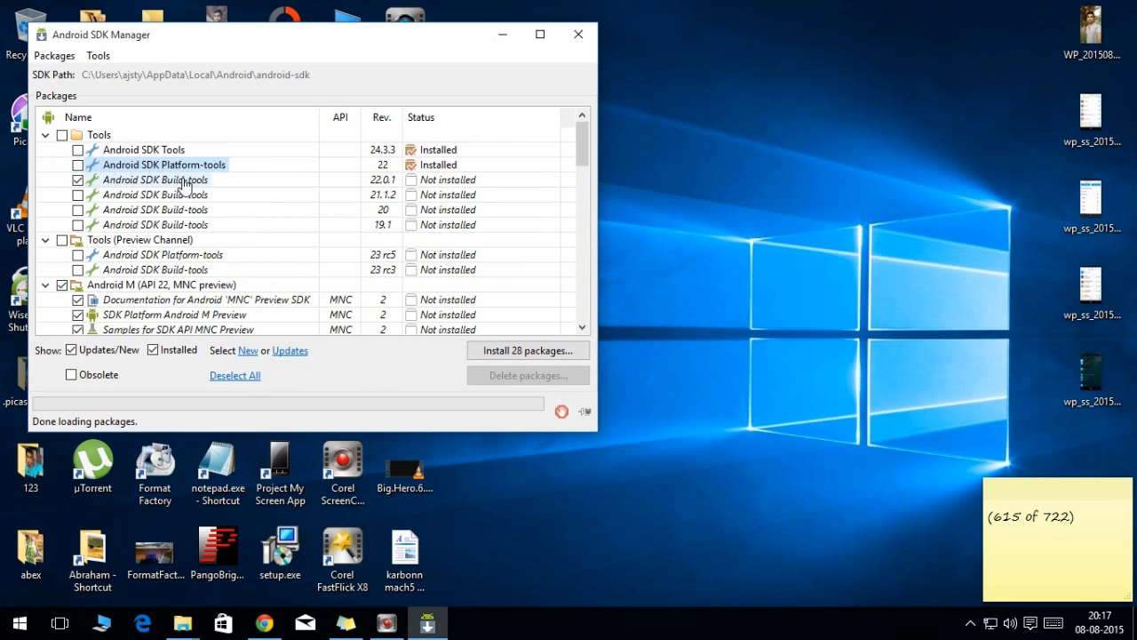
mouse_move(155, 179)
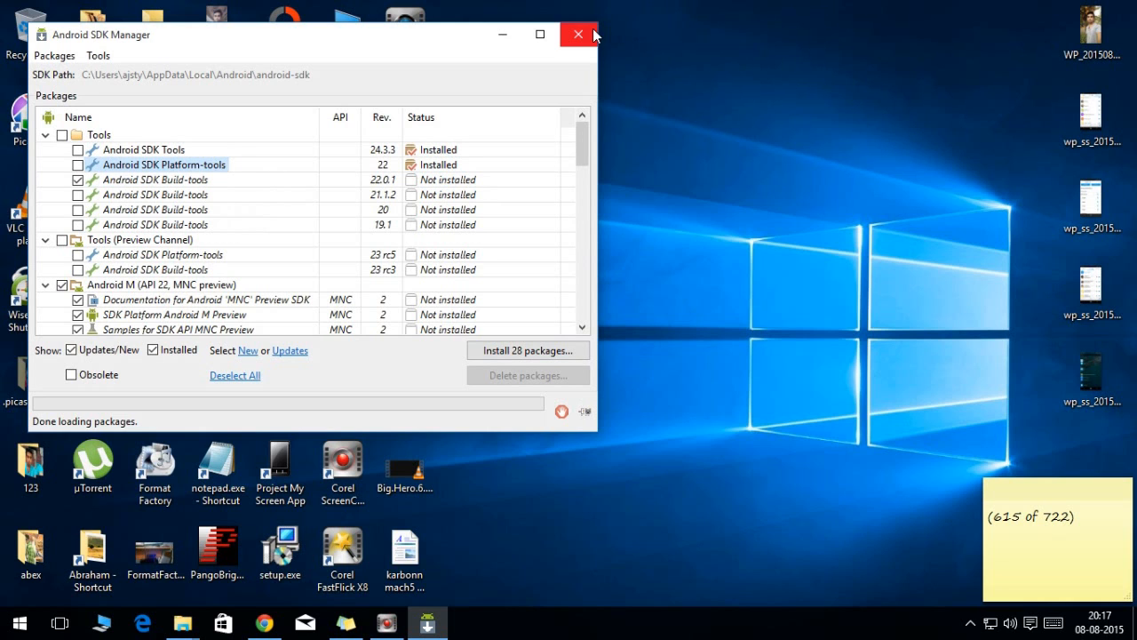
mouse_move(579, 34)
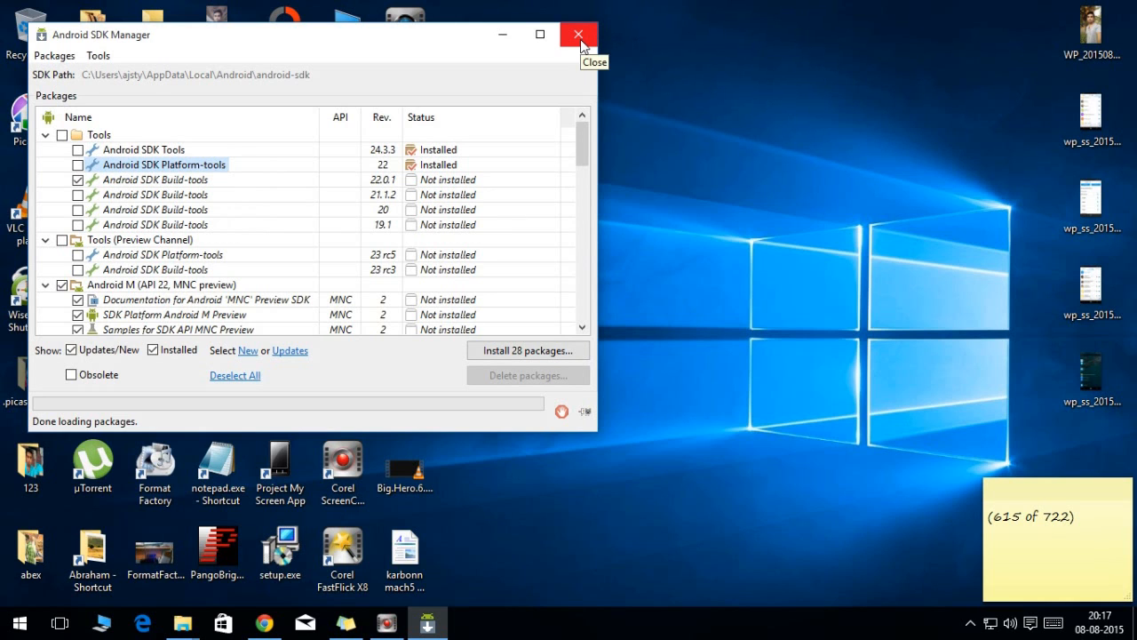
left_click(578, 34)
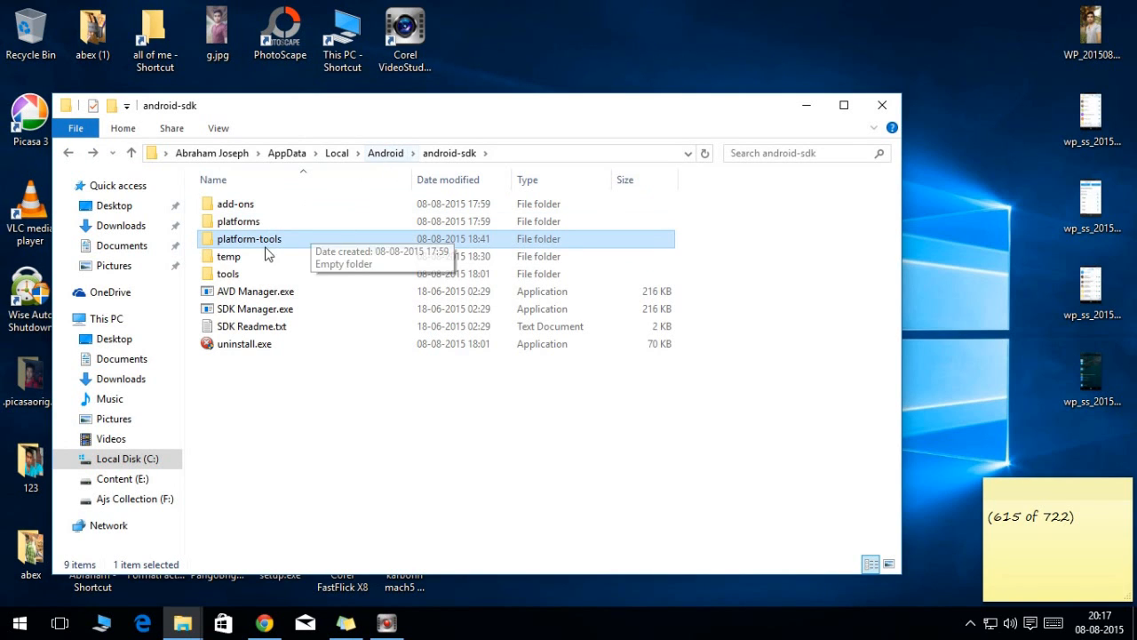
Check platform-tools for adb.exe and the imo APK, then return to android-sdk.
left_click(228, 256)
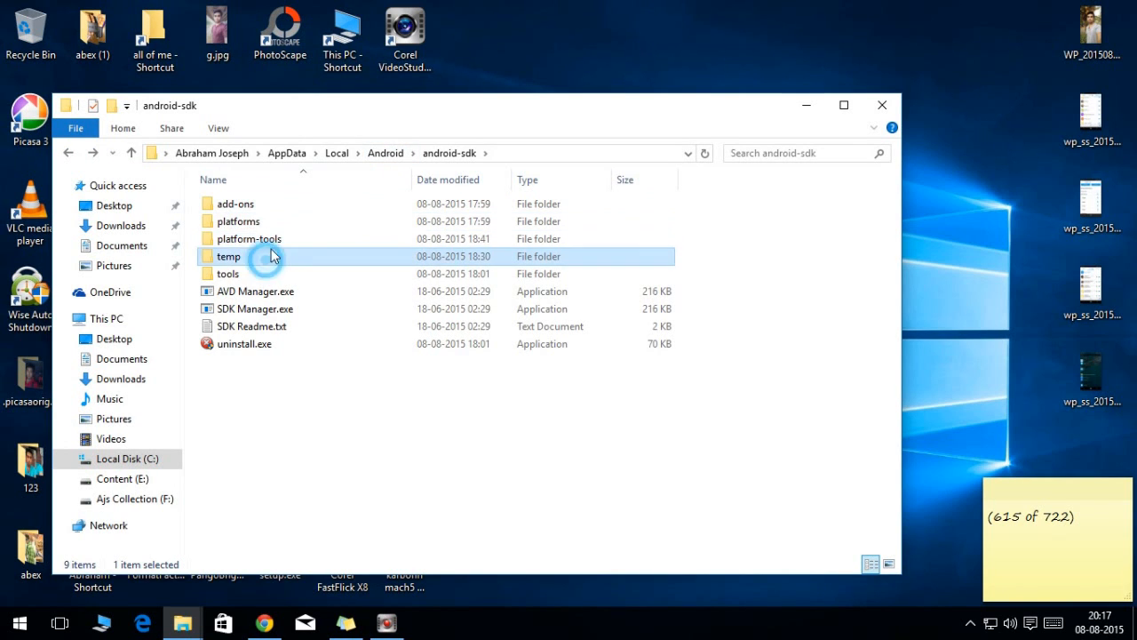
double_click(249, 238)
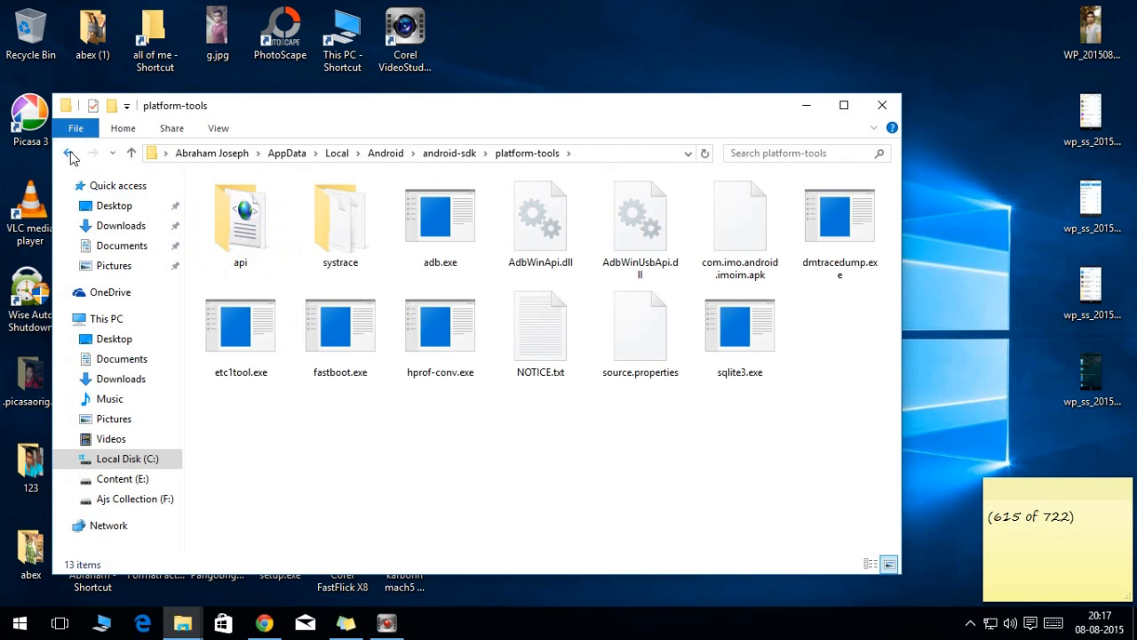
left_click(70, 153)
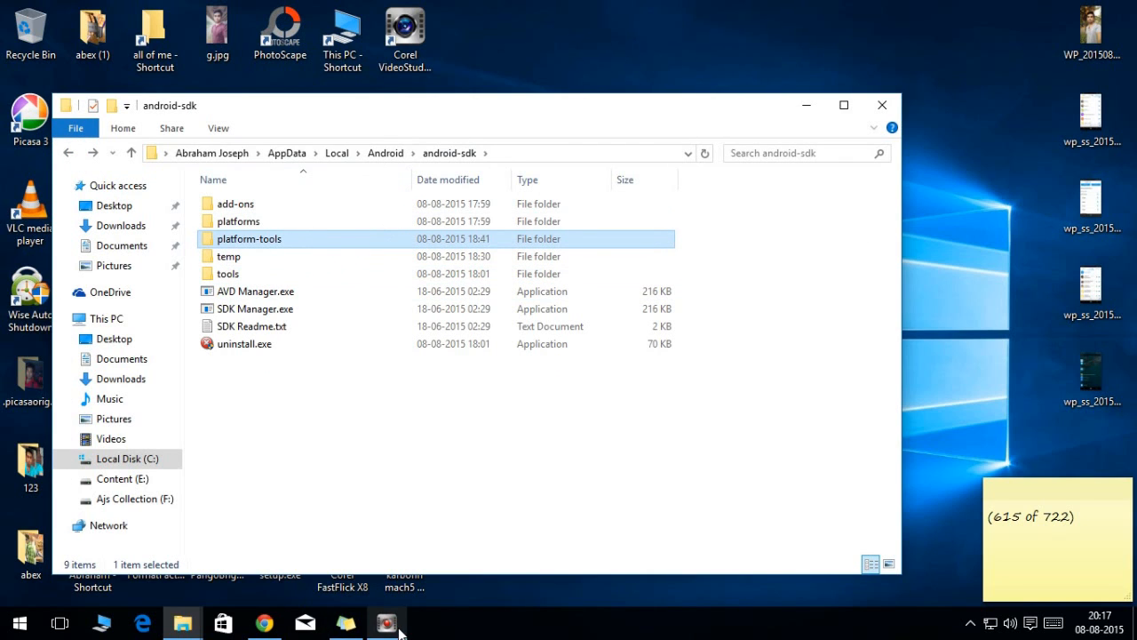
left_click(386, 622)
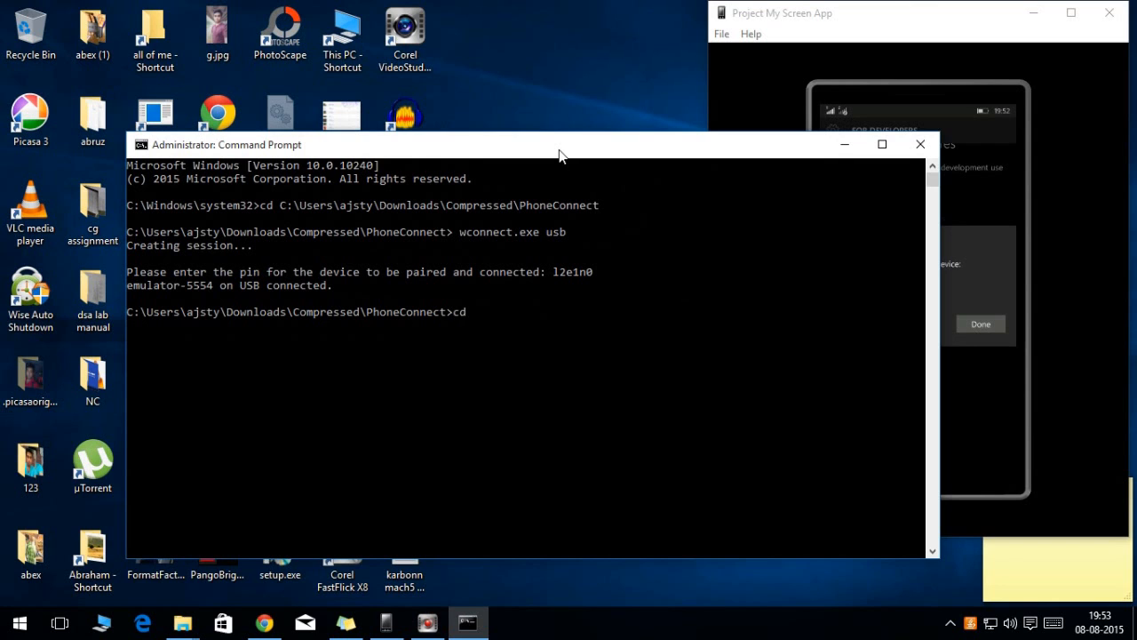
Change directory to platform-tools and type adb install com.imo.android.imoim.apk.
type("C:\\Users\\ajsty\\AppData\\Local\\Android\\android-sdk\\platform-tools")
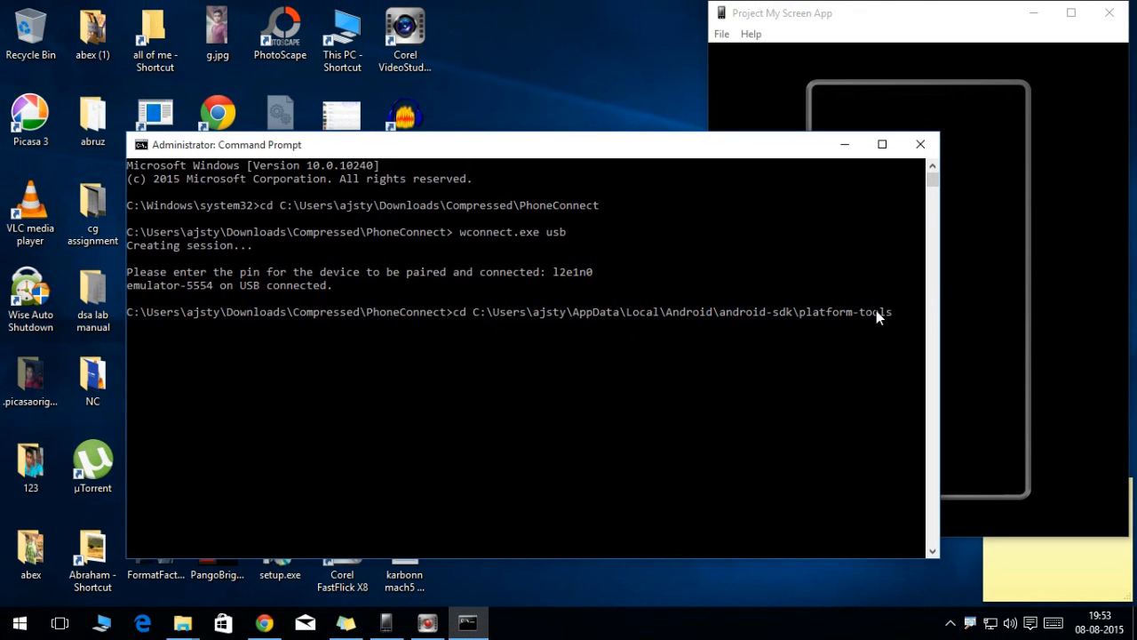
mouse_move(893, 356)
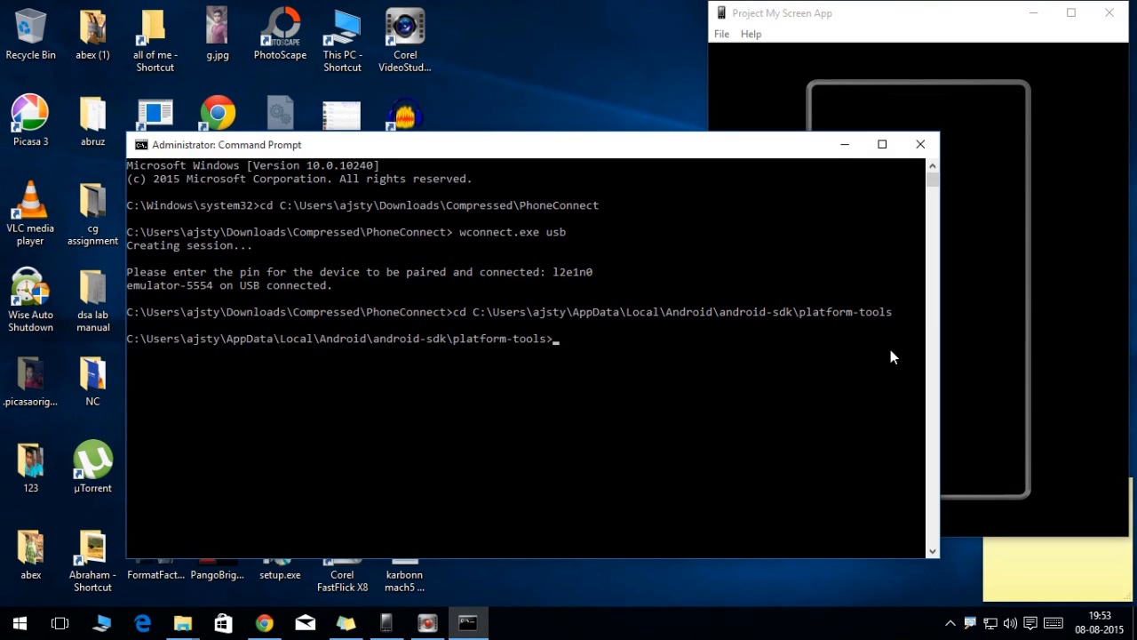
mouse_move(599, 349)
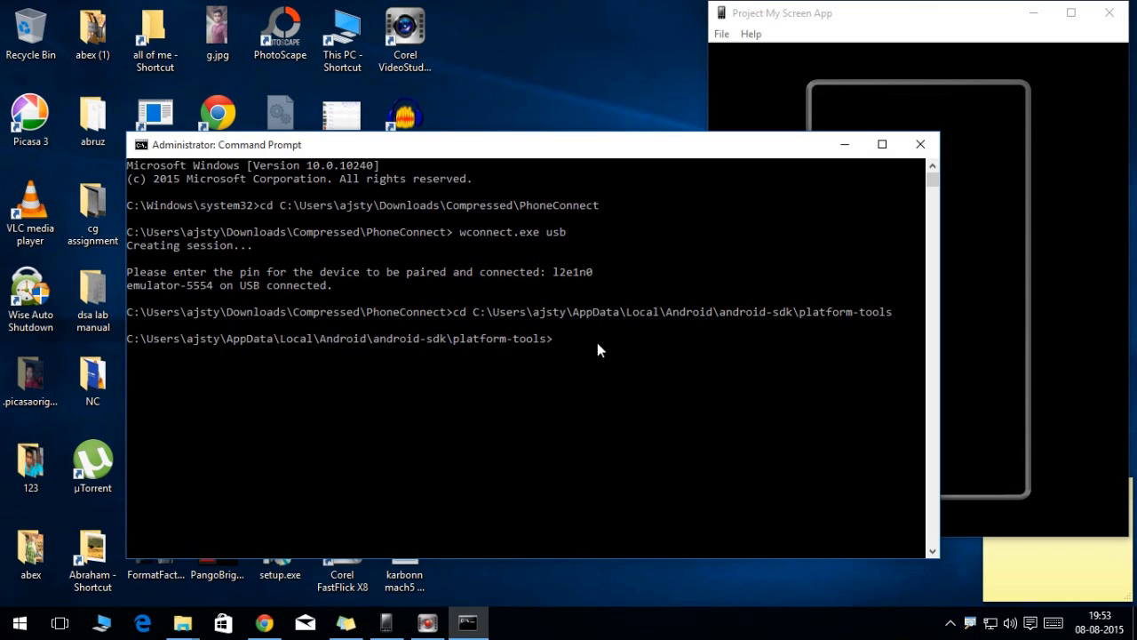
mouse_move(706, 353)
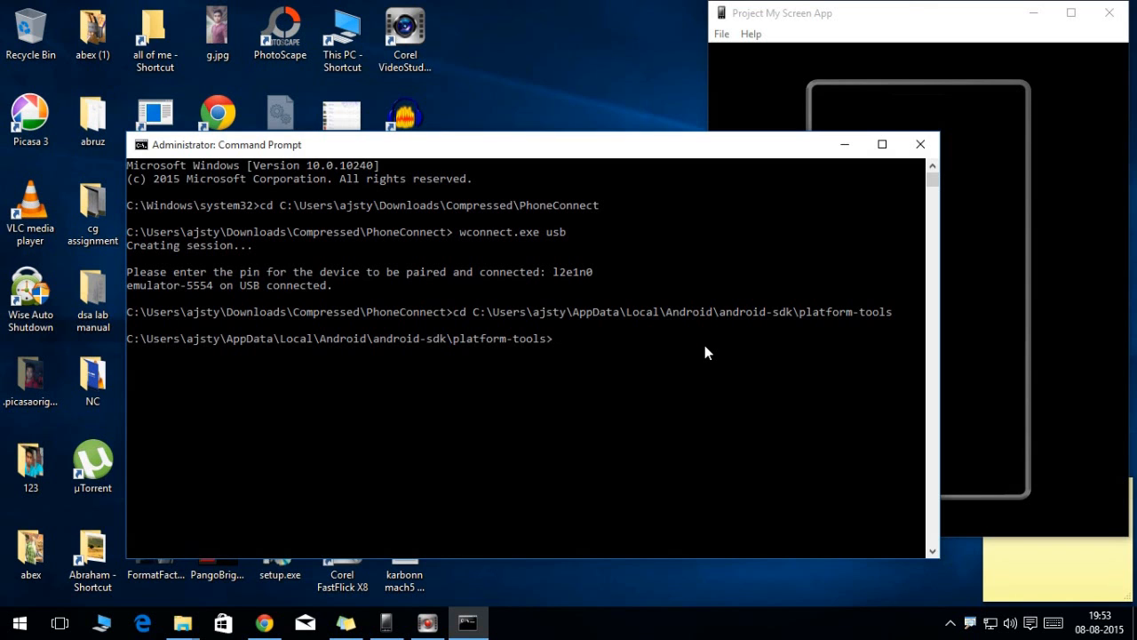
mouse_move(182, 622)
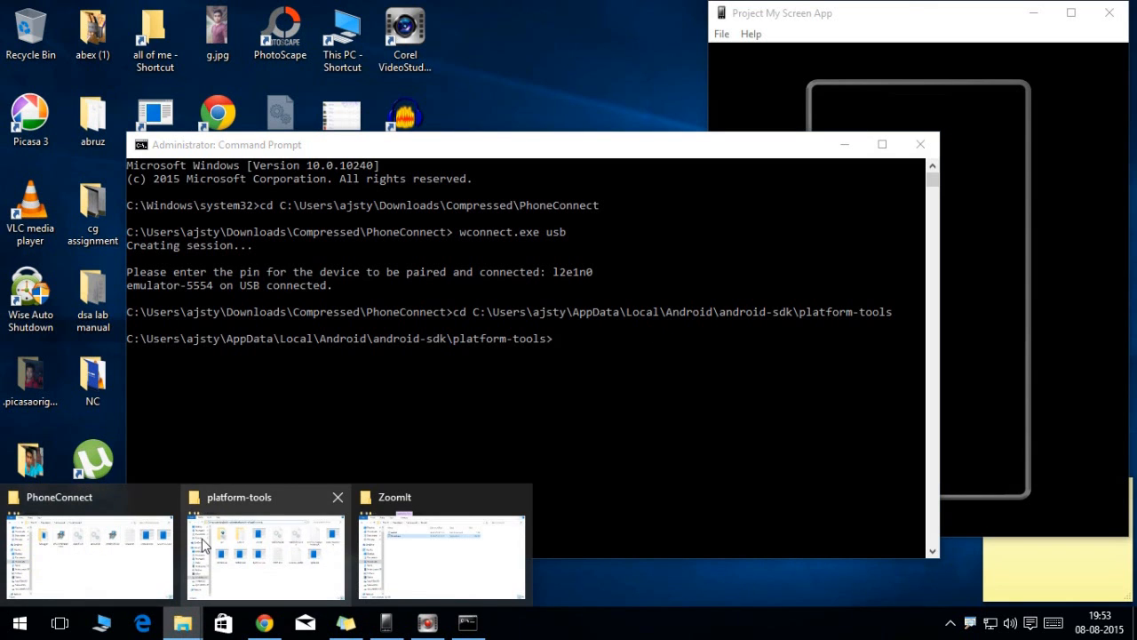
left_click(264, 555)
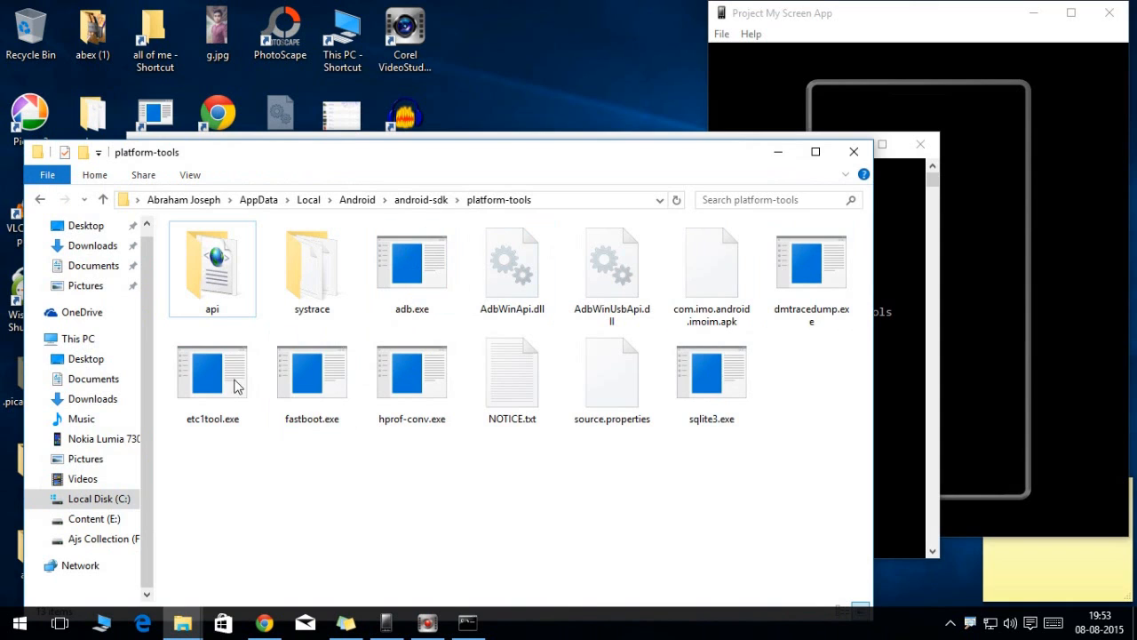
left_click(411, 267)
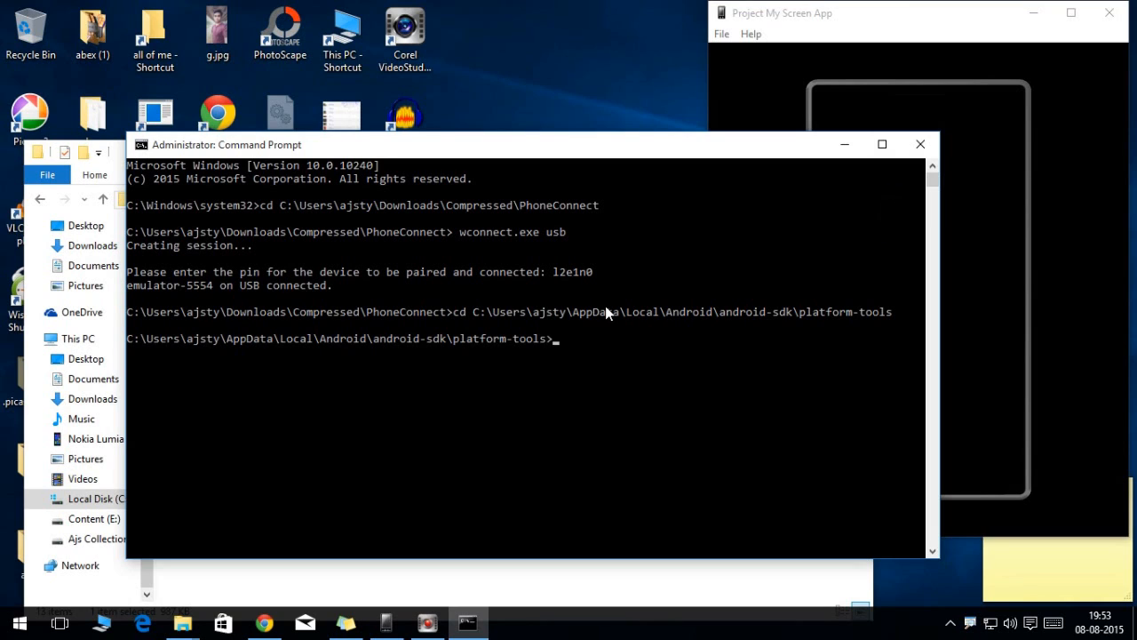
mouse_move(556, 398)
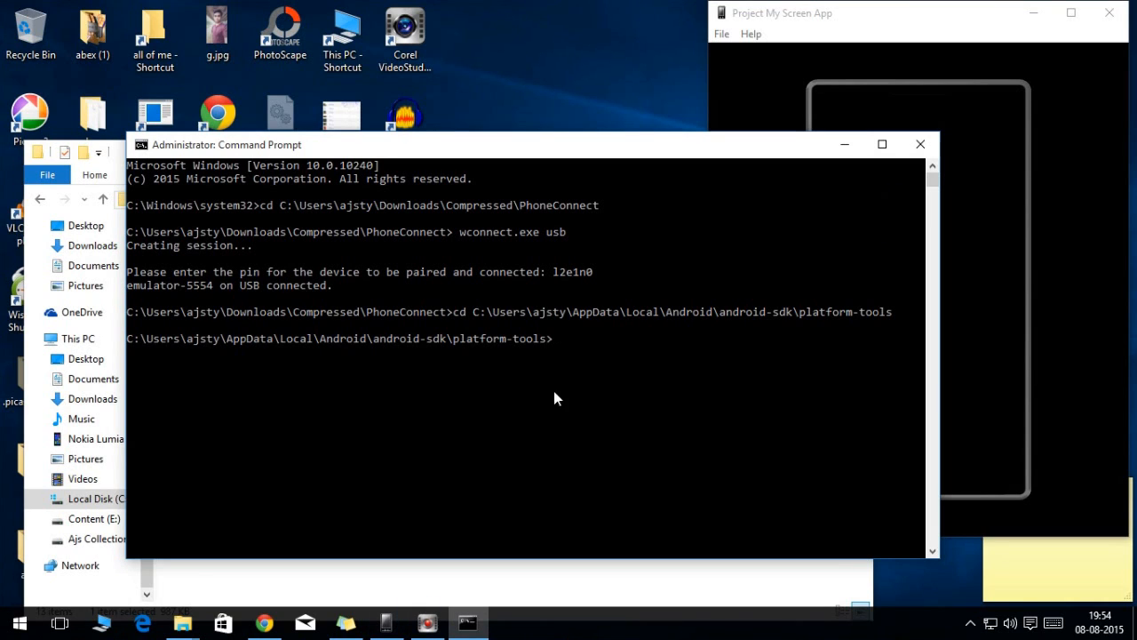
type("ad")
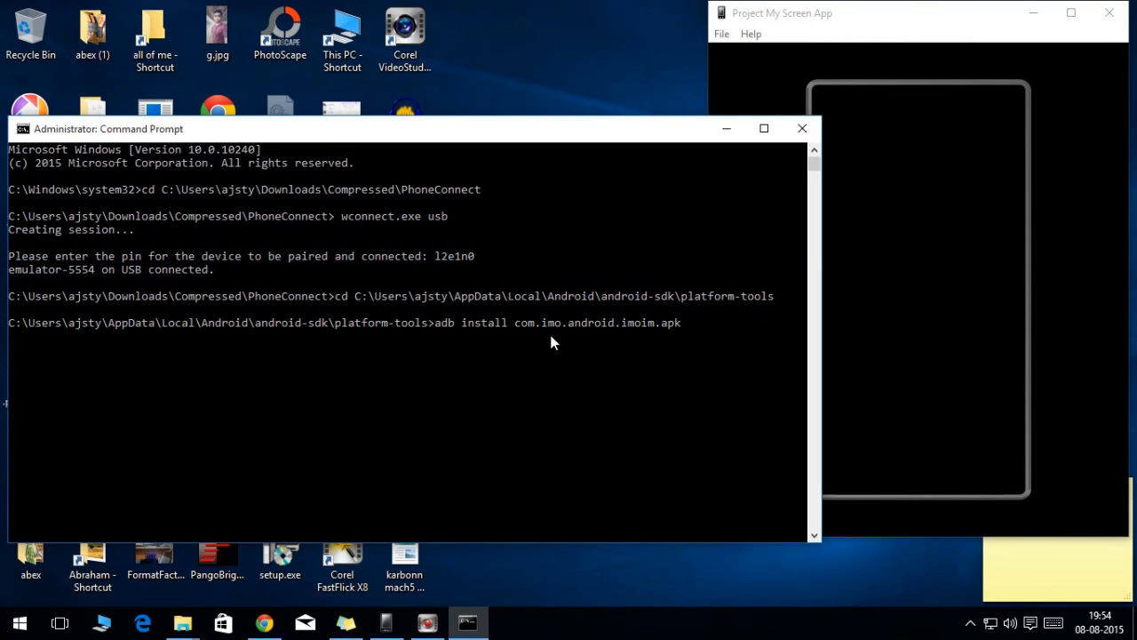
Run the adb install command for the imo APK and wait for Success.
left_click(763, 128)
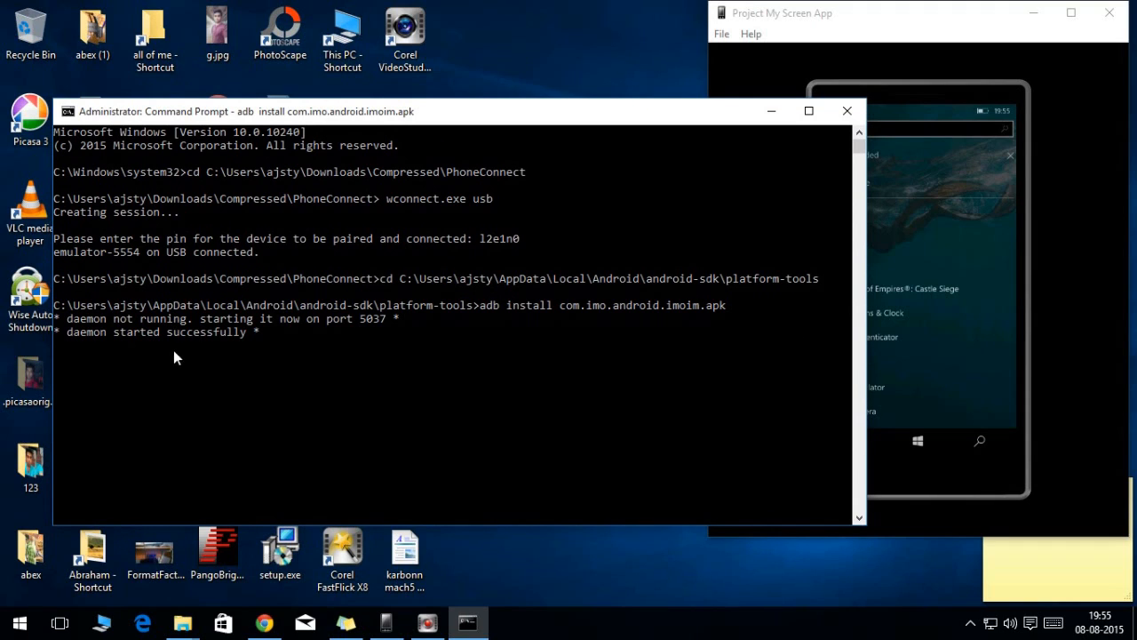
mouse_move(258, 389)
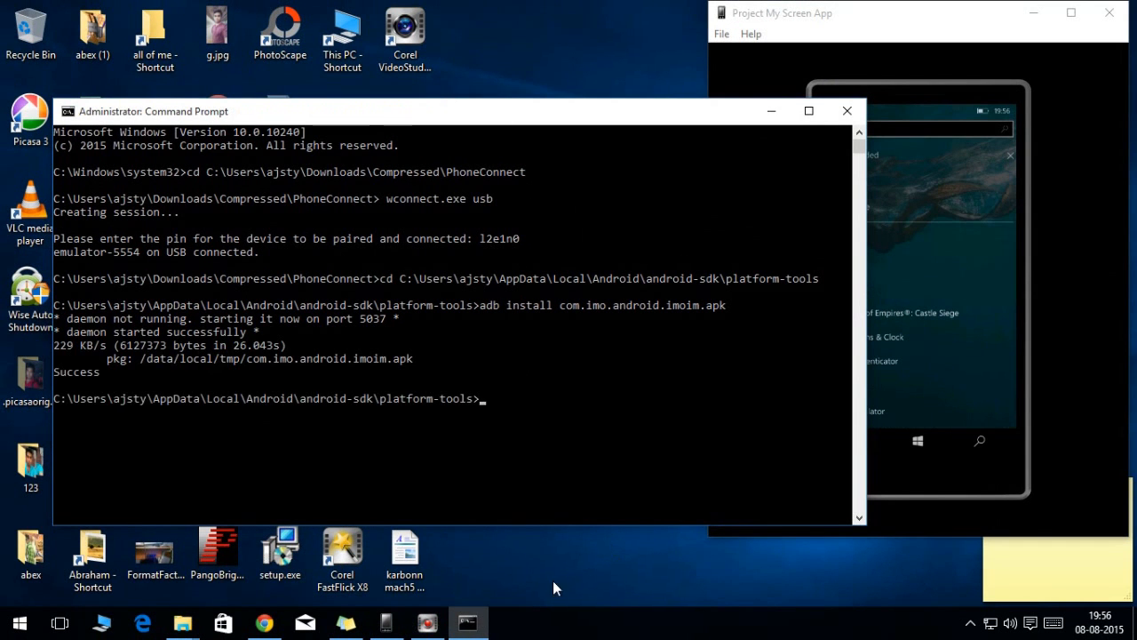
mouse_move(200, 424)
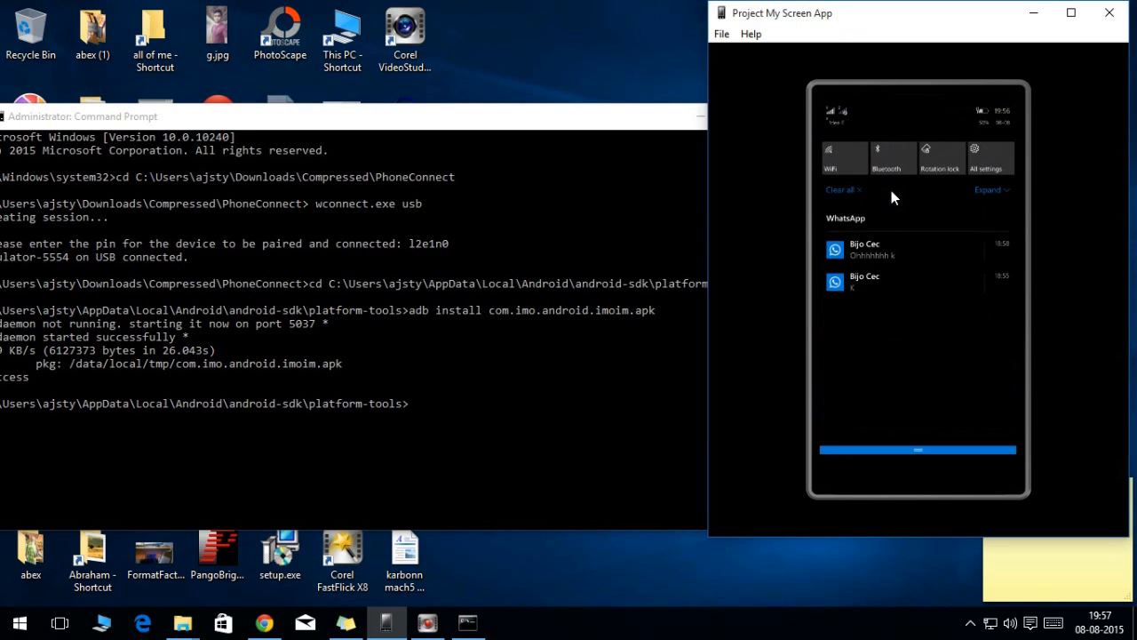
Maximize Project My Screen, filter imo's country list with 'In', and choose India.
left_click(844, 156)
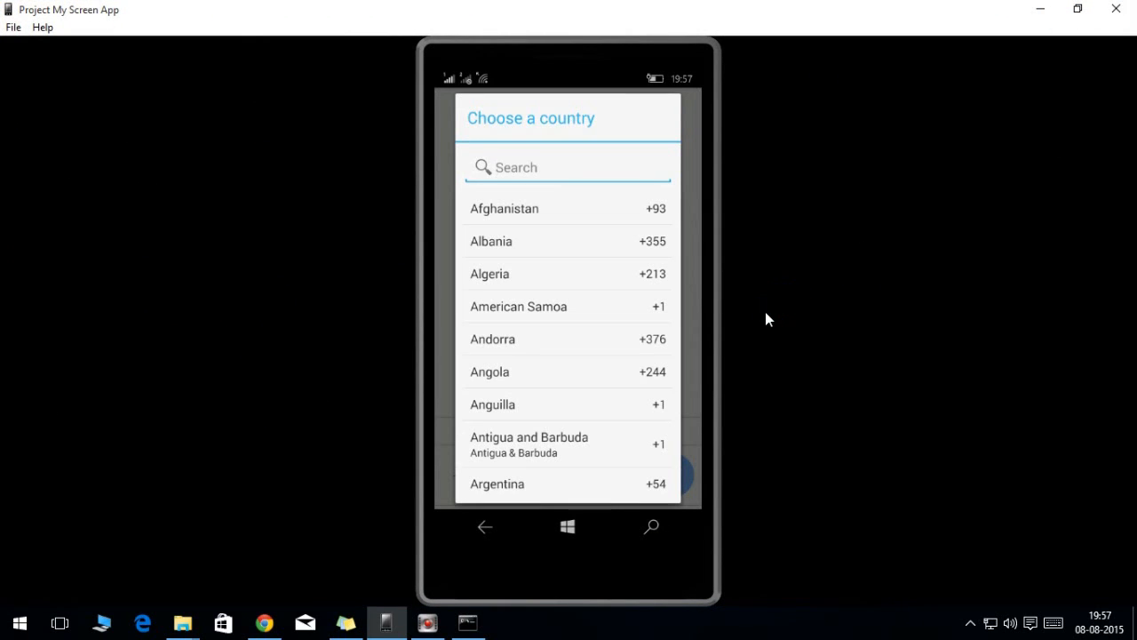
left_click(568, 167)
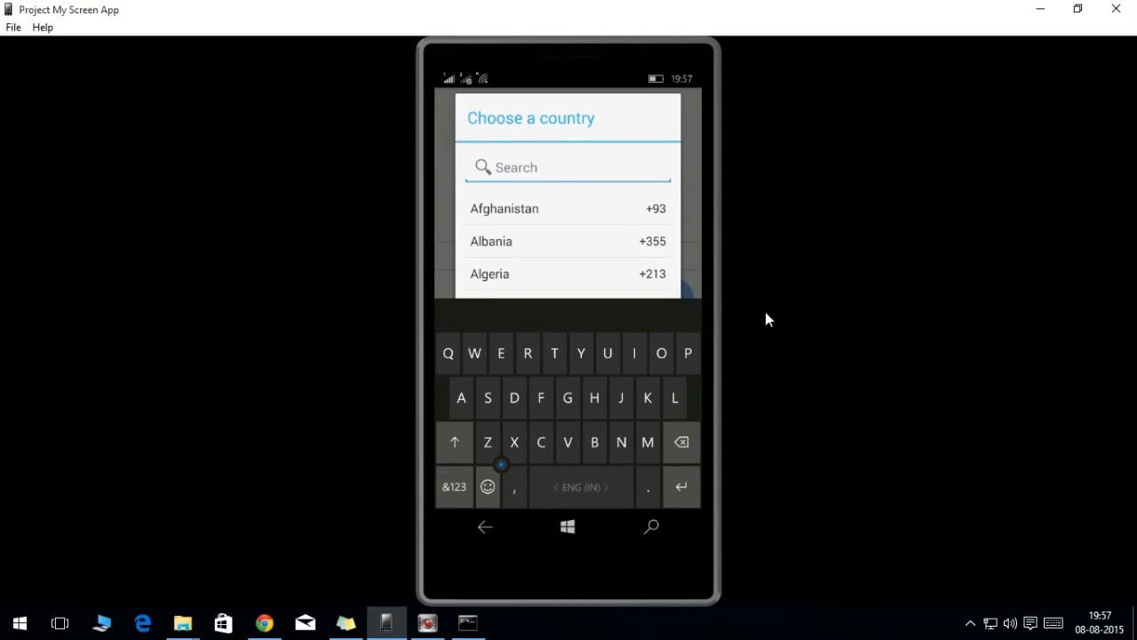
type("In")
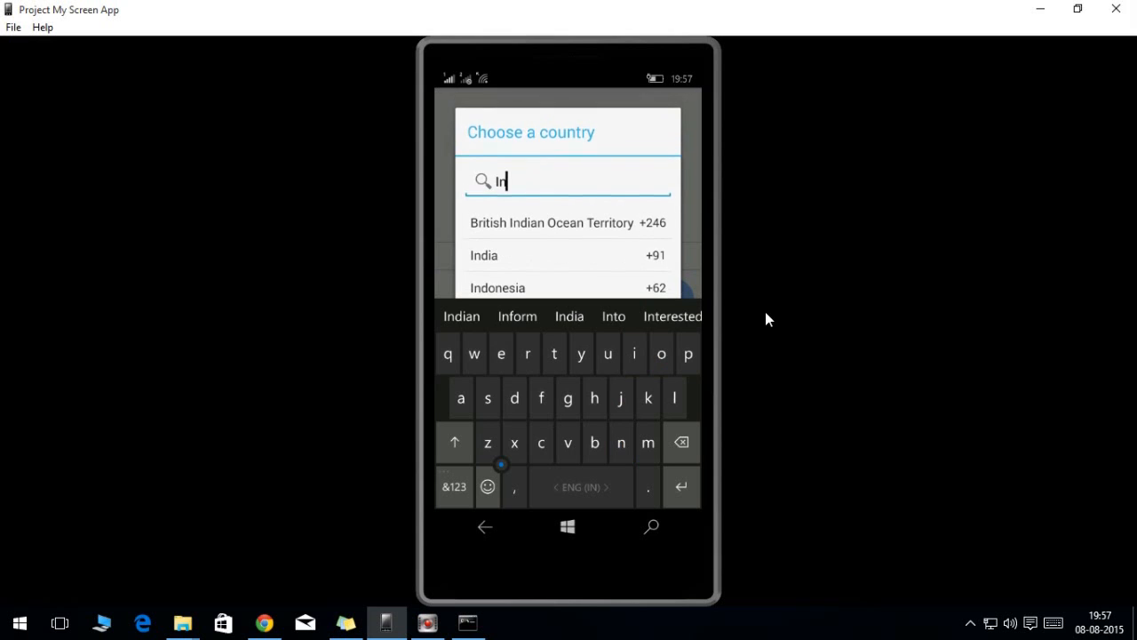
left_click(568, 256)
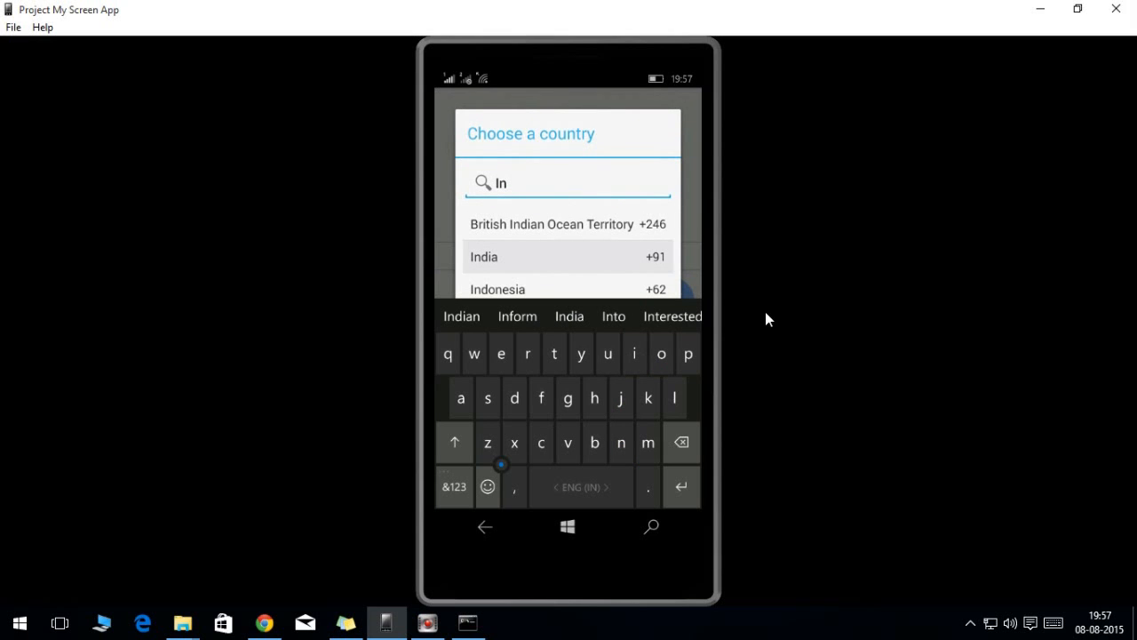
left_click(483, 257)
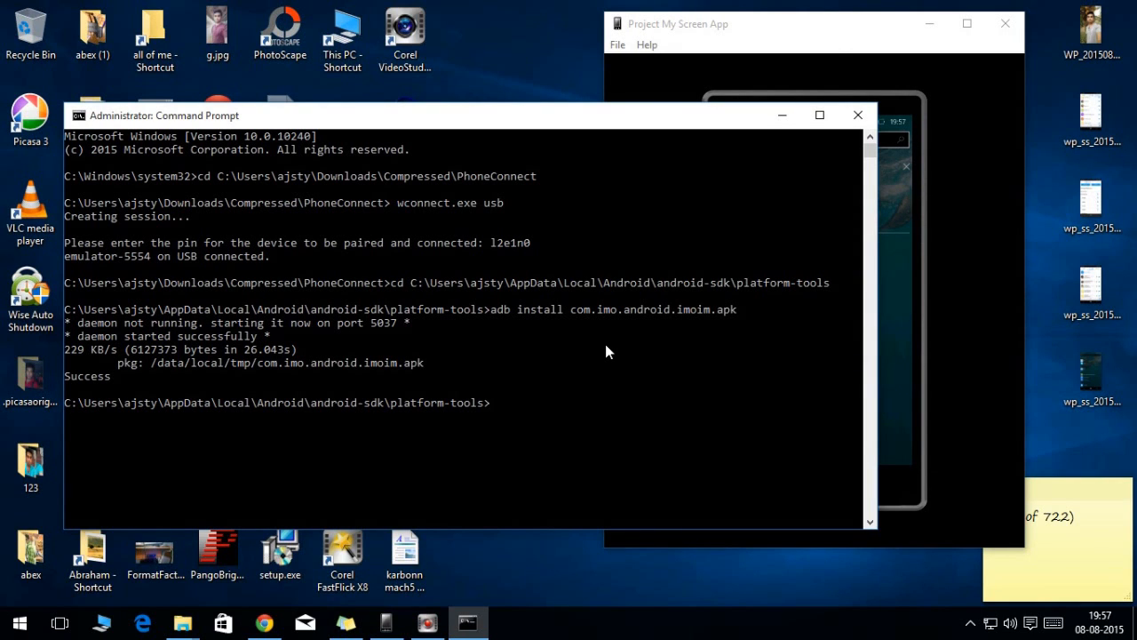
type("c")
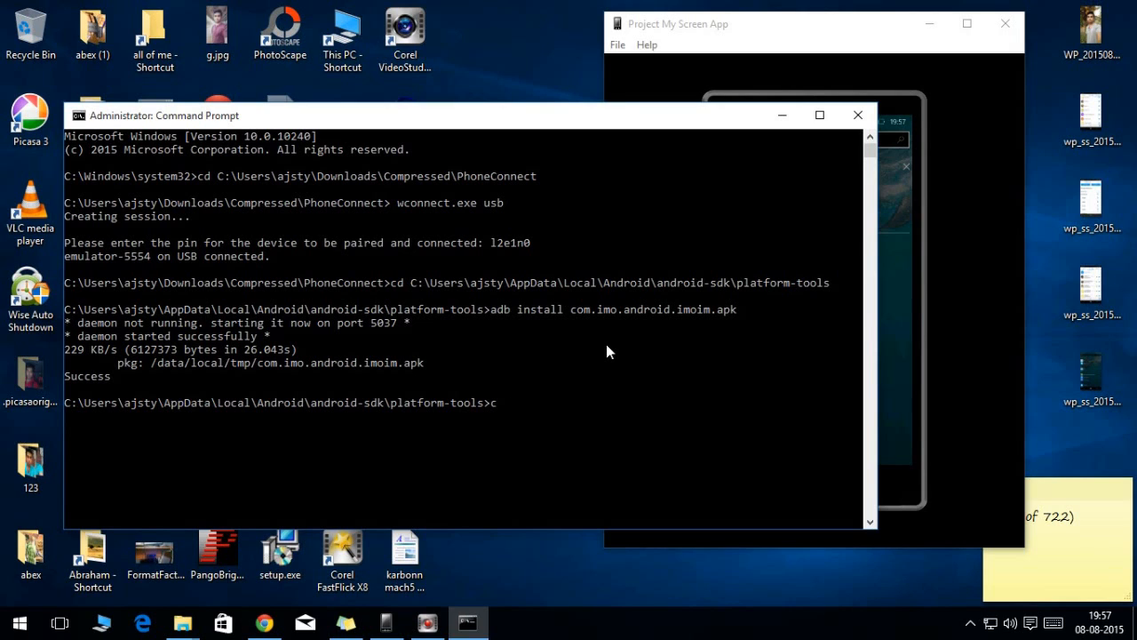
type("cdcd")
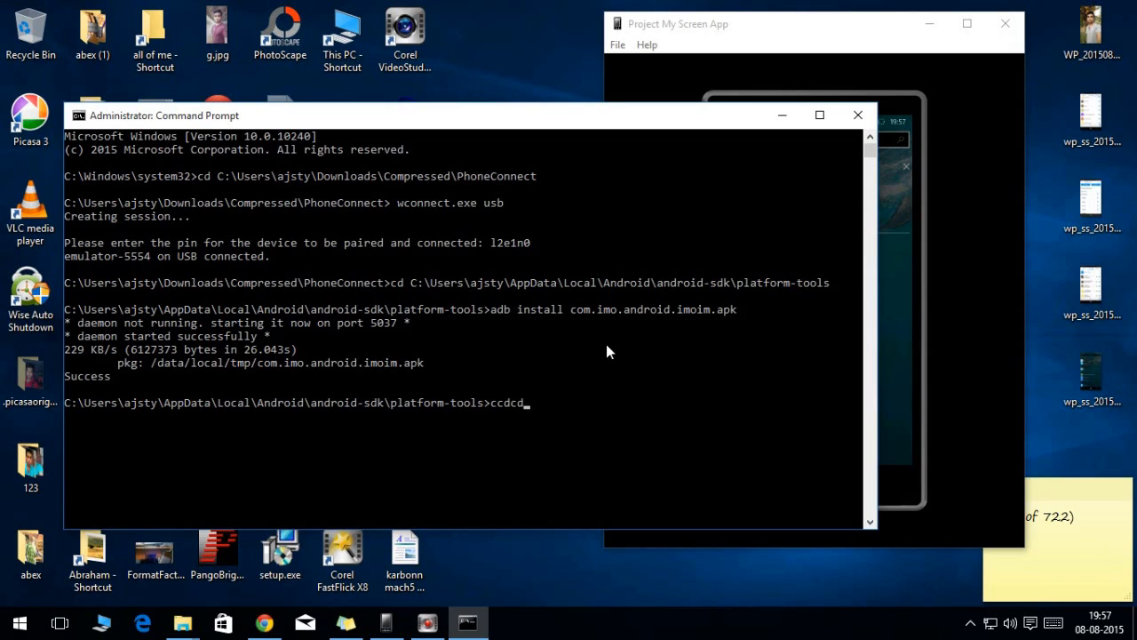